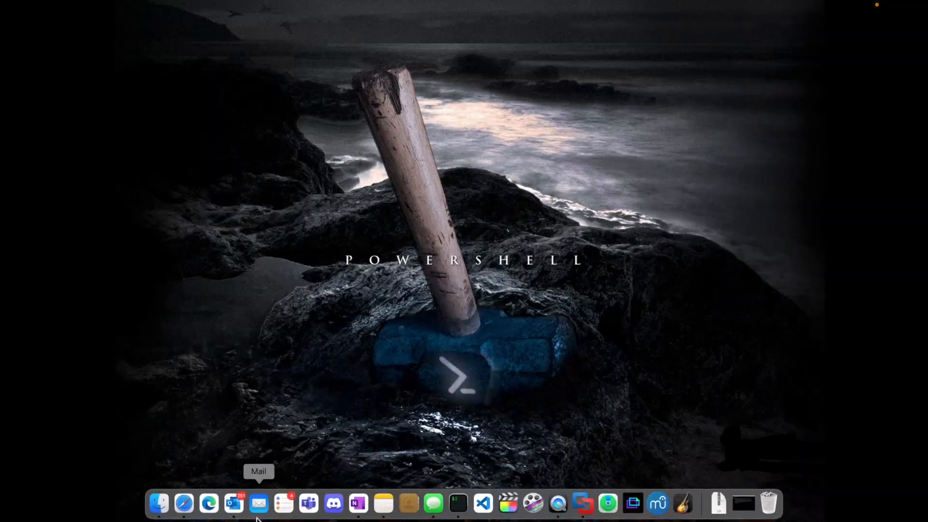
- Launch the browser, search Bing for 'powershell docs' and open the PowerShell Documentation result
left_click(184, 503)
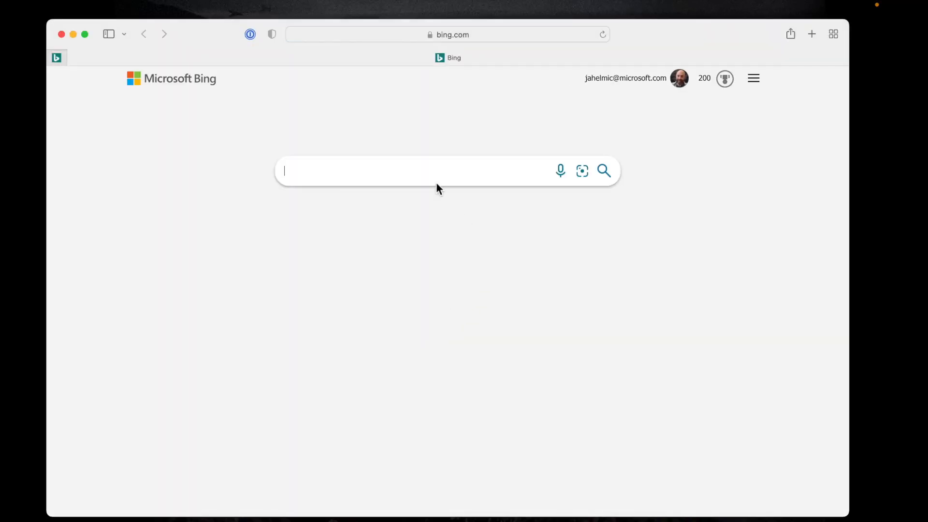
type("powershell docs")
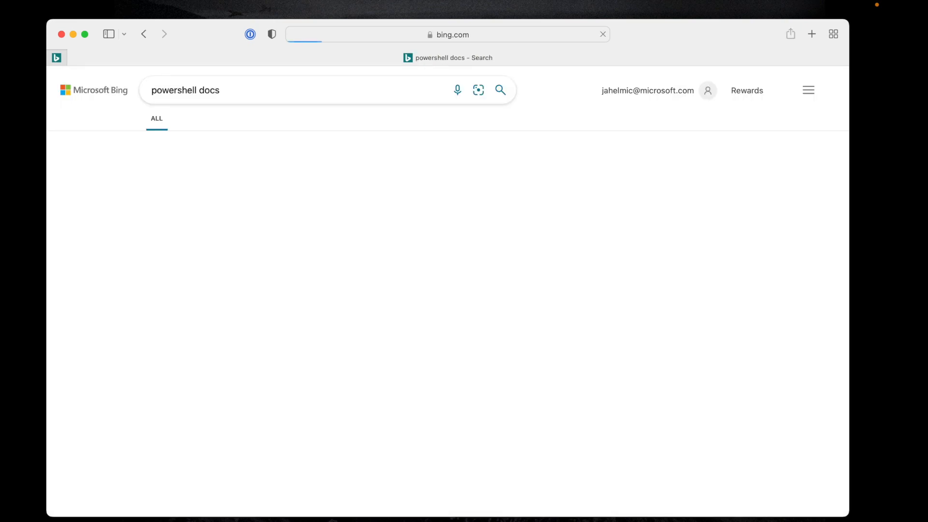
left_click(499, 90)
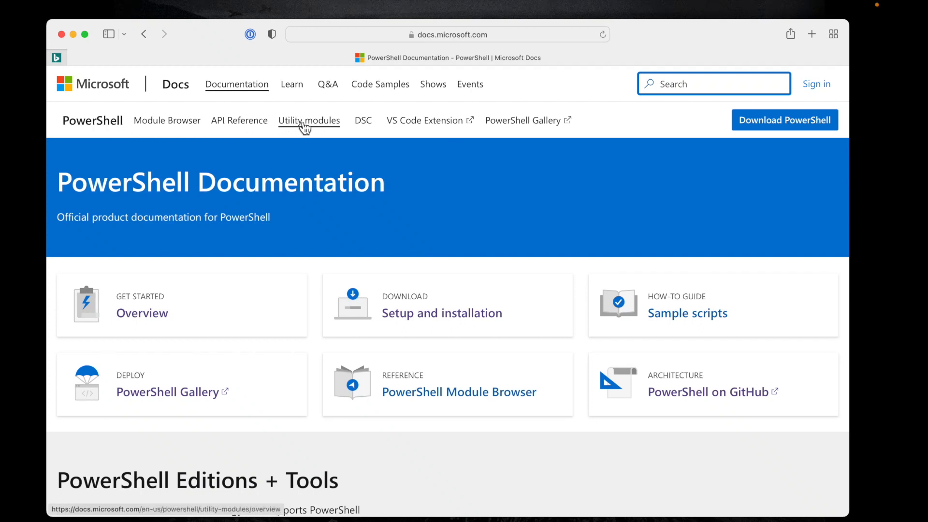
mouse_move(313, 132)
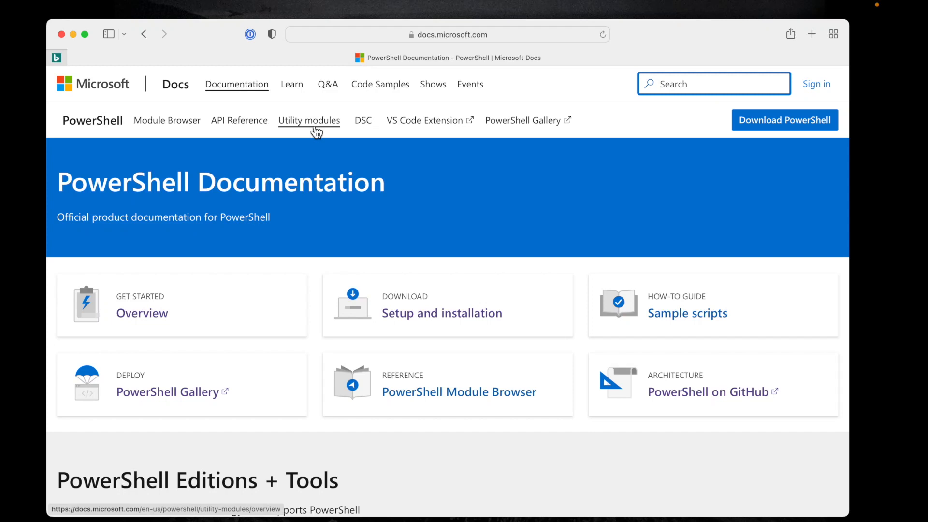
- Go to the PowerShell utility modules overview from the sub-navigation bar
left_click(308, 120)
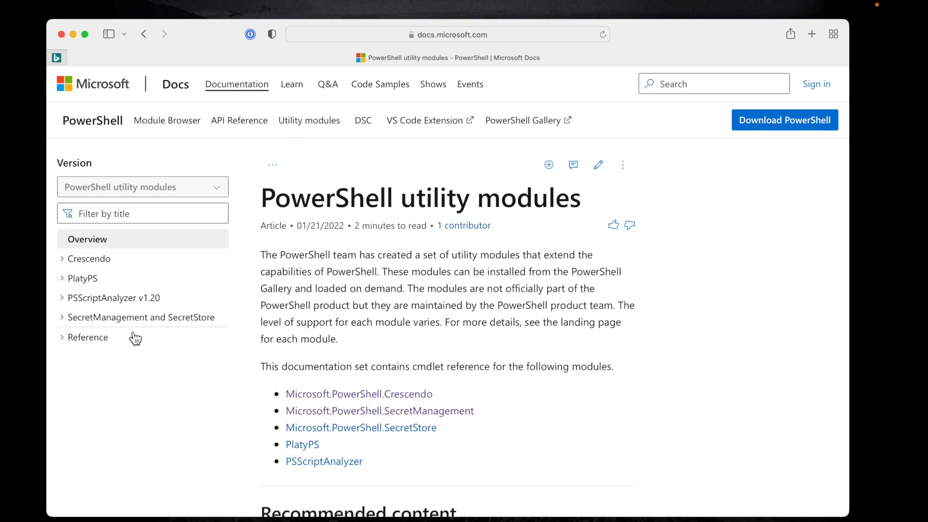
mouse_move(101, 267)
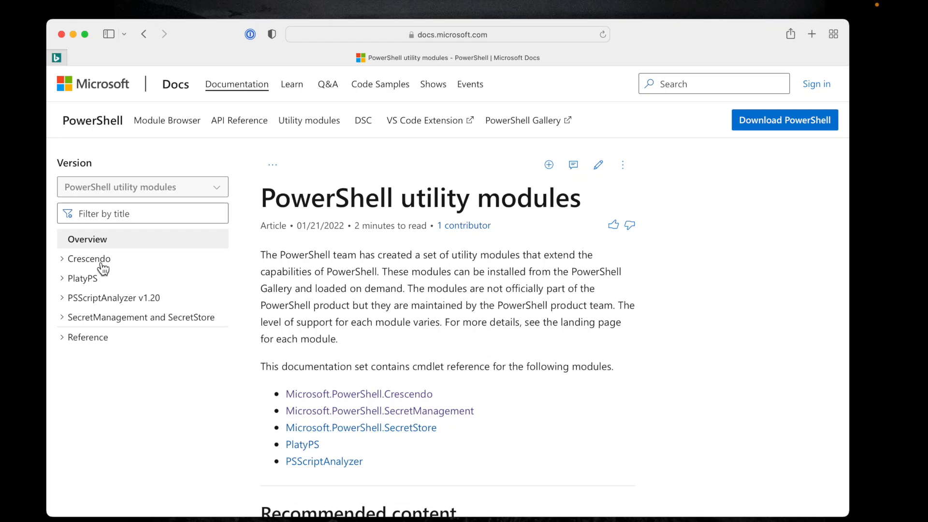
- Expand Reference, Microsoft.PowerShell.Crescendo and its About node in the docs contents
left_click(88, 337)
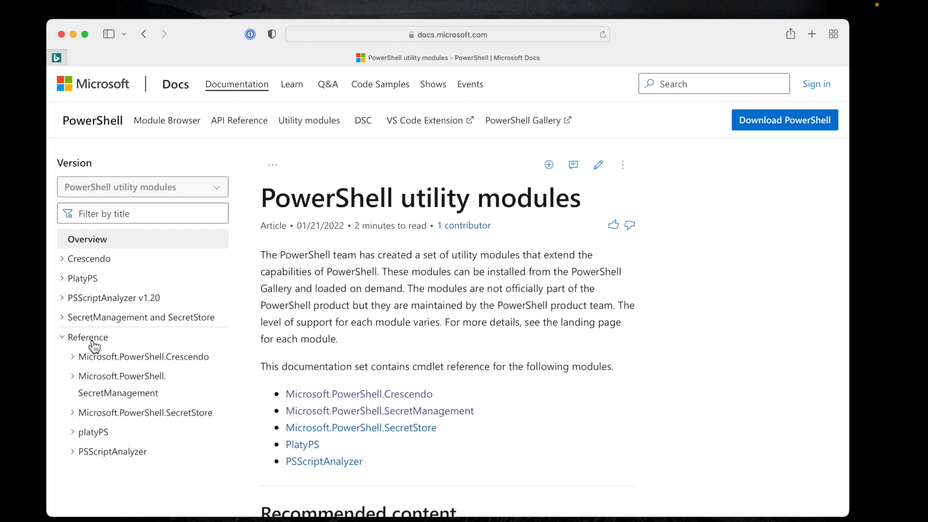
mouse_move(96, 366)
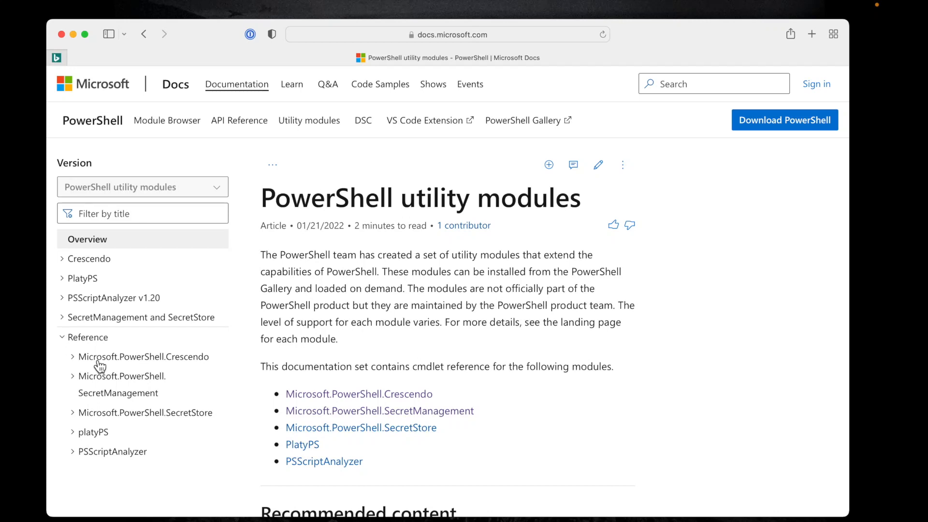
mouse_move(180, 362)
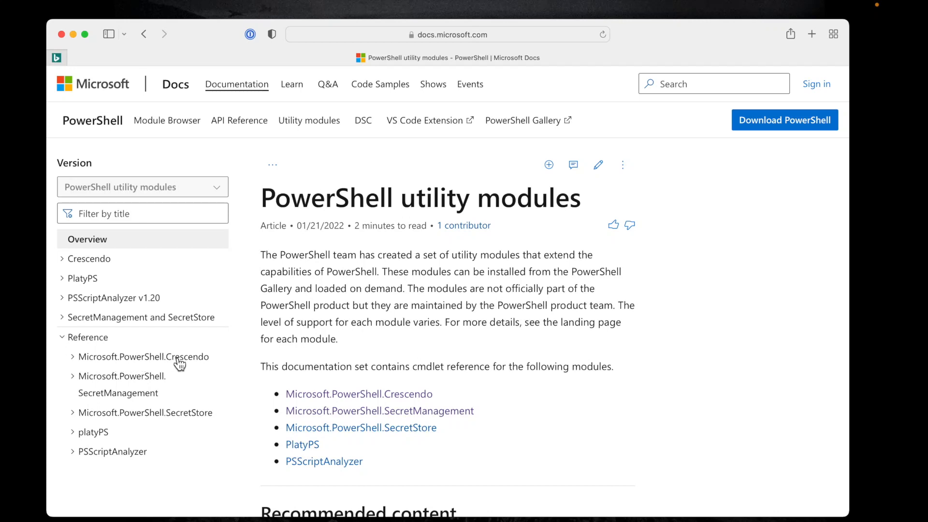
left_click(143, 356)
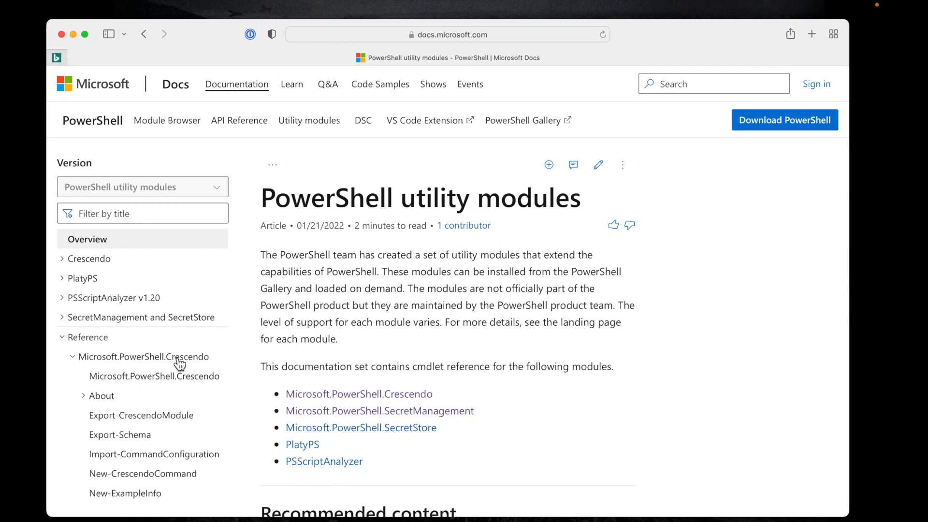
scroll("down", 3)
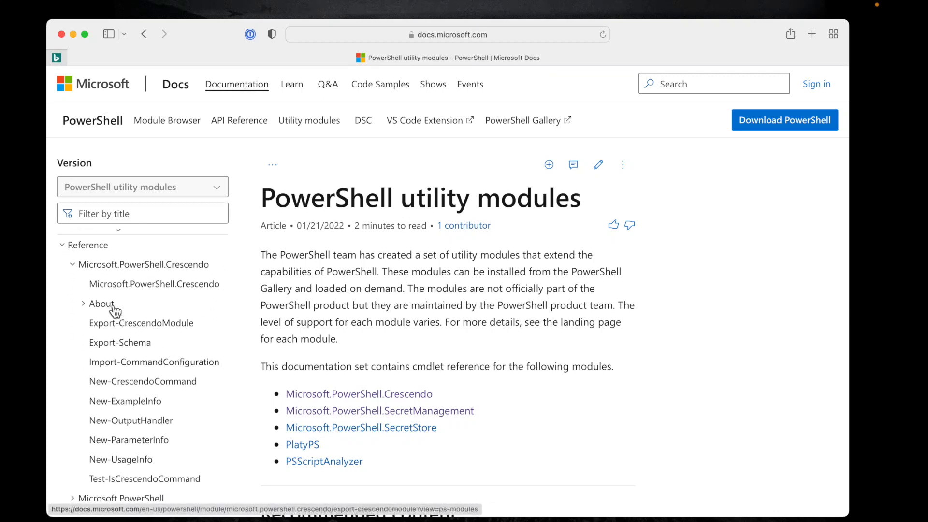
left_click(100, 303)
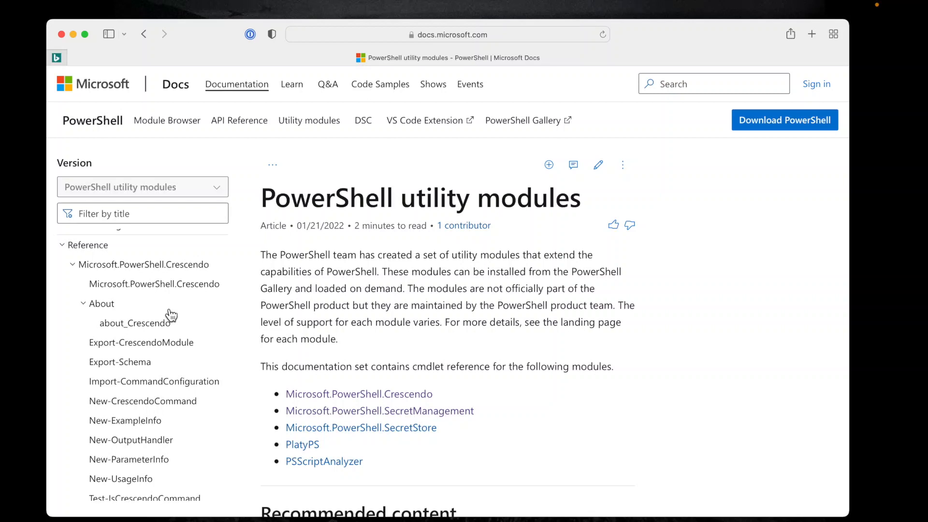
mouse_move(134, 367)
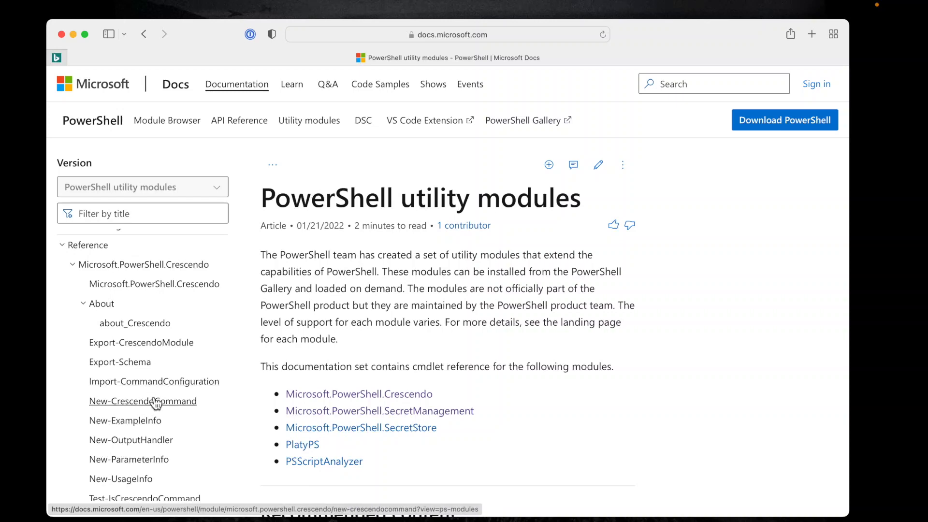
- Open the Export-Schema cmdlet reference and expand the Crescendo guide node in the contents
left_click(120, 362)
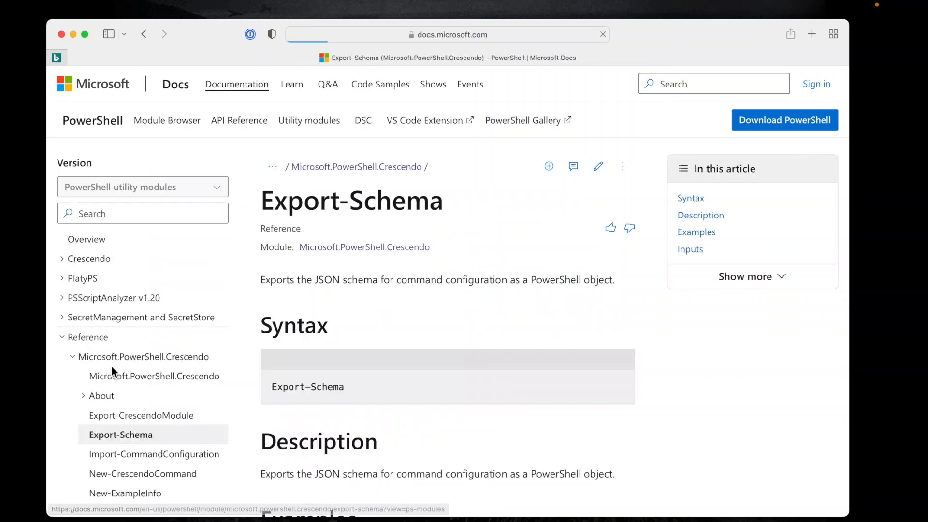
scroll("down", 3)
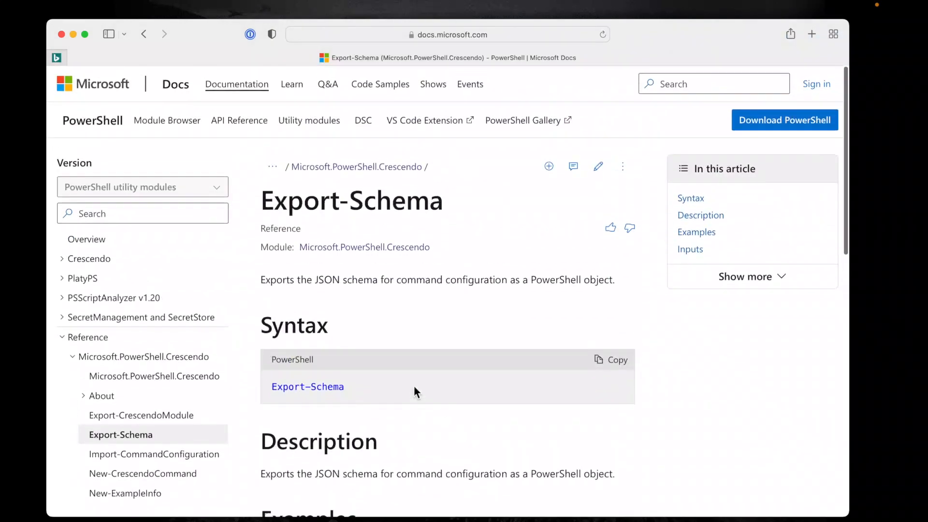
mouse_move(135, 333)
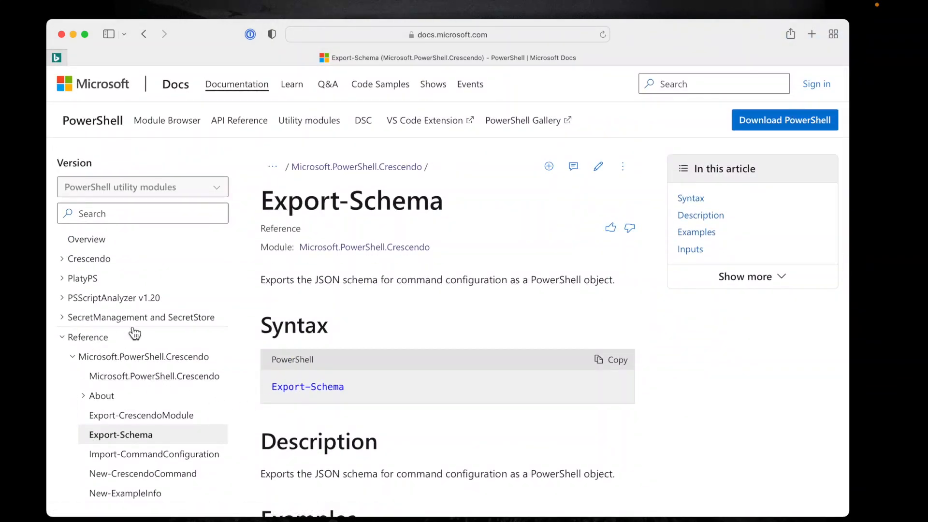
left_click(89, 259)
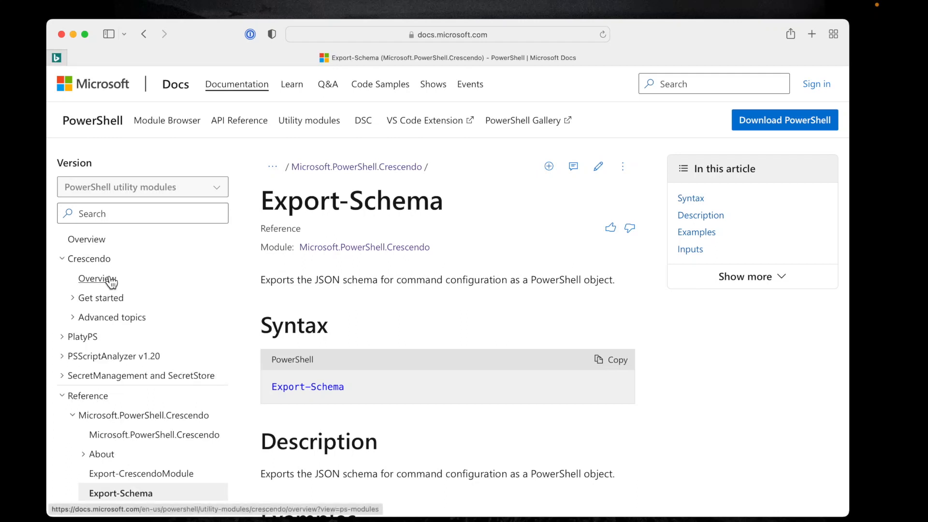
- Open the Crescendo Overview article and expand its Get started and Advanced topics nodes
left_click(98, 278)
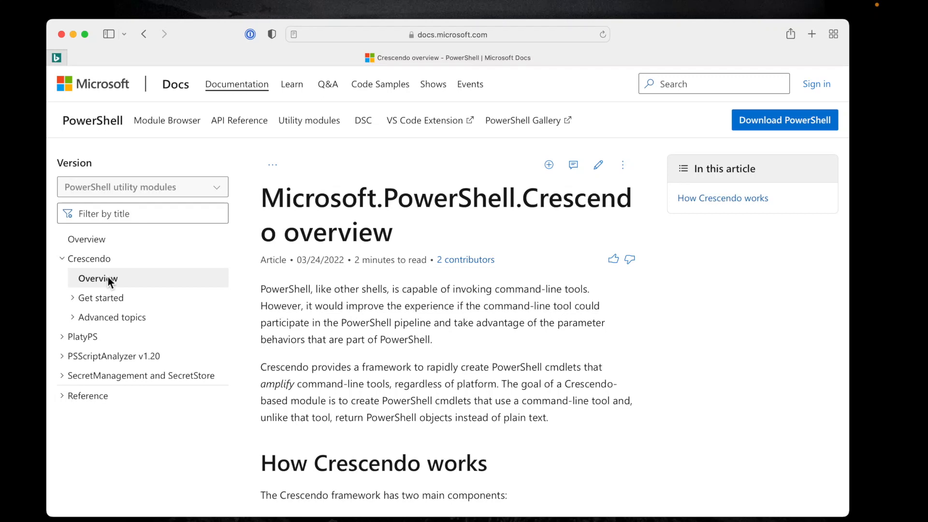
left_click(101, 297)
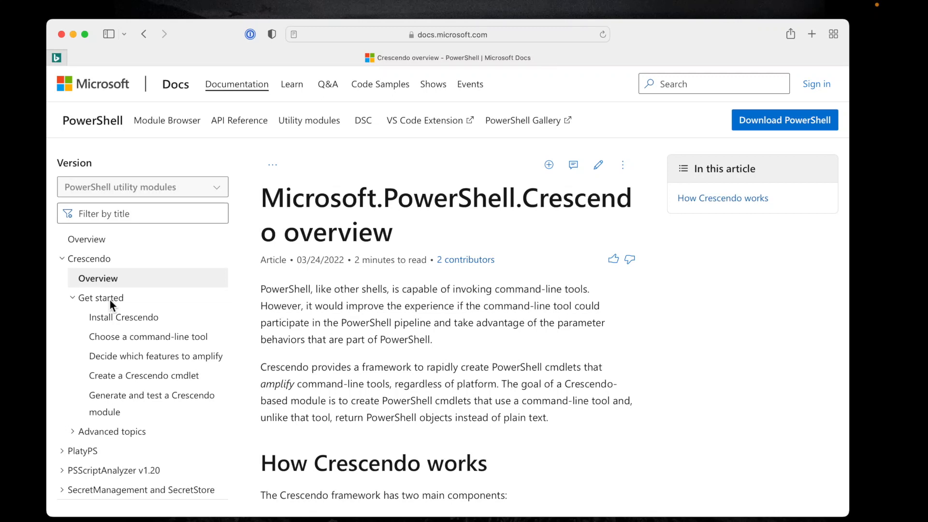
mouse_move(124, 317)
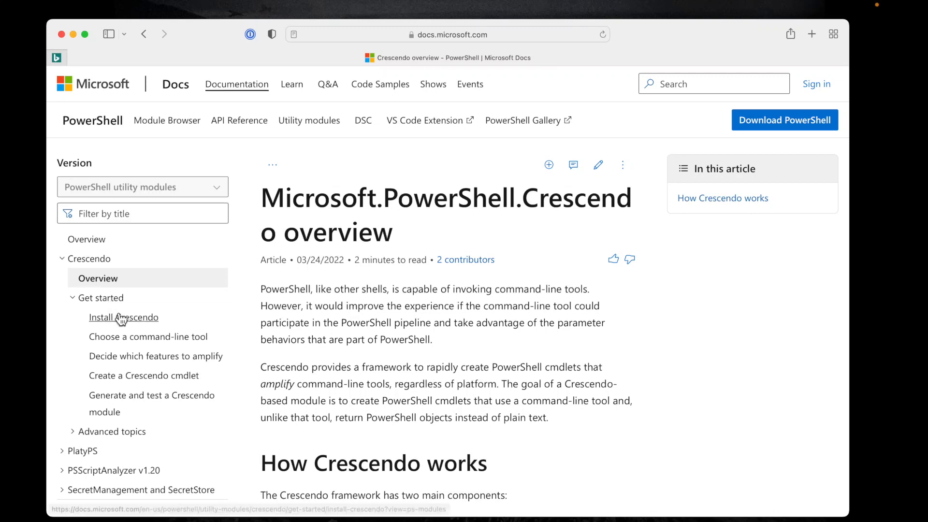
mouse_move(138, 325)
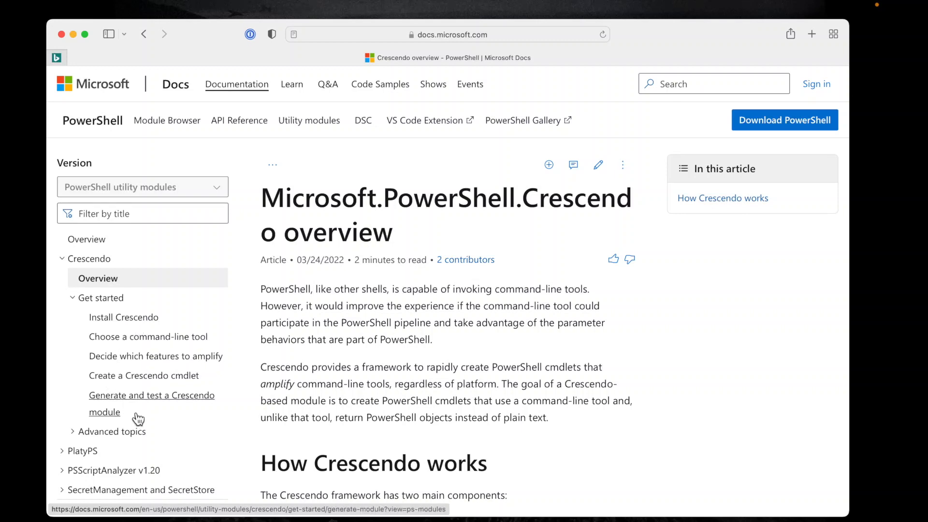
mouse_move(148, 419)
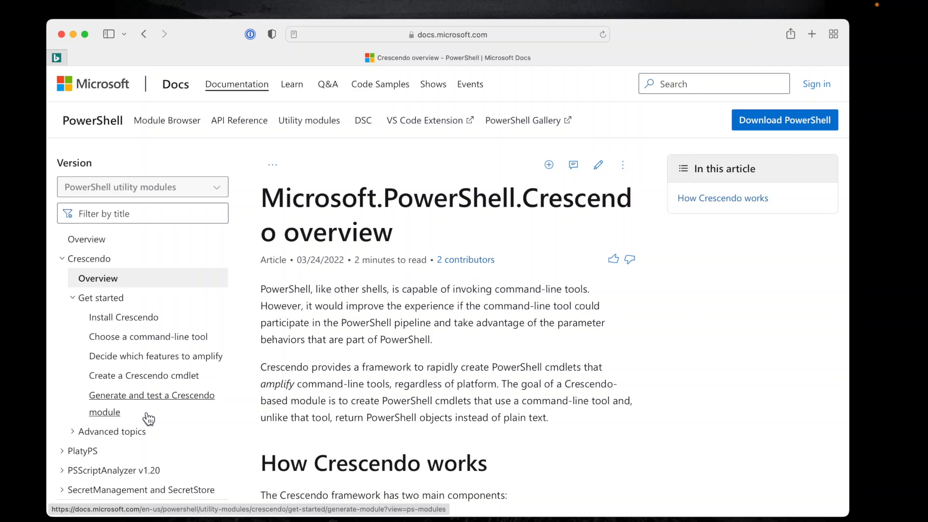
mouse_move(163, 418)
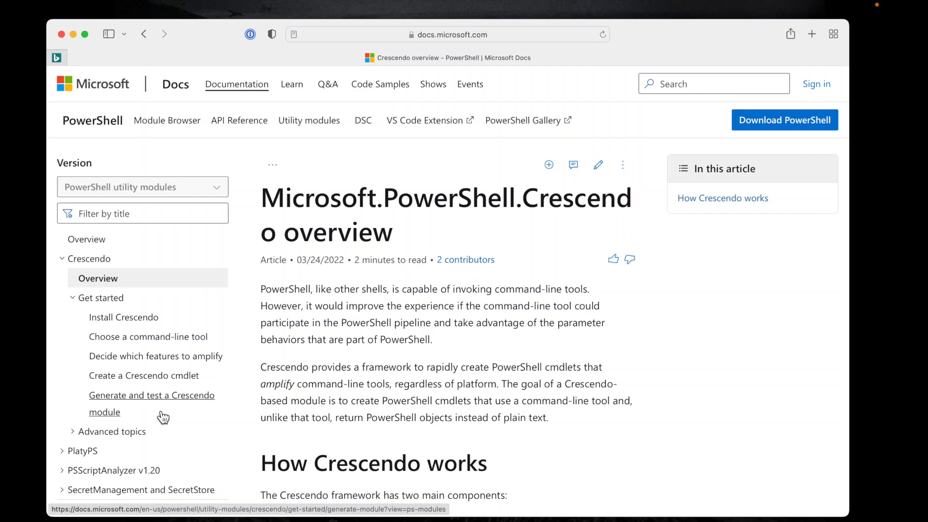
mouse_move(163, 426)
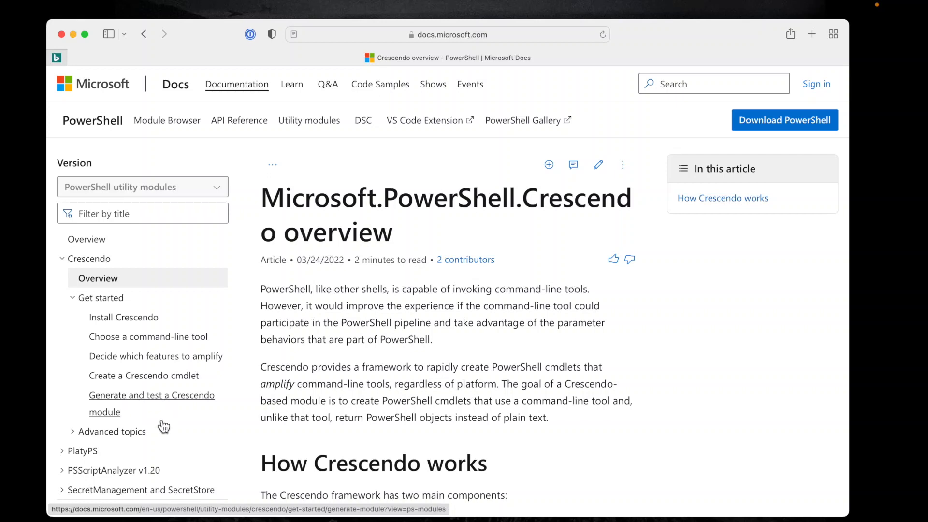
left_click(111, 431)
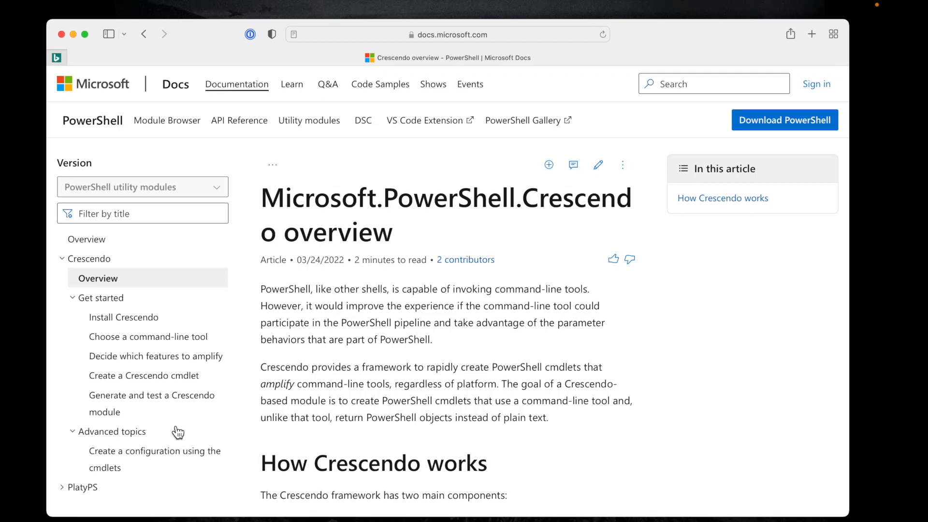
mouse_move(251, 437)
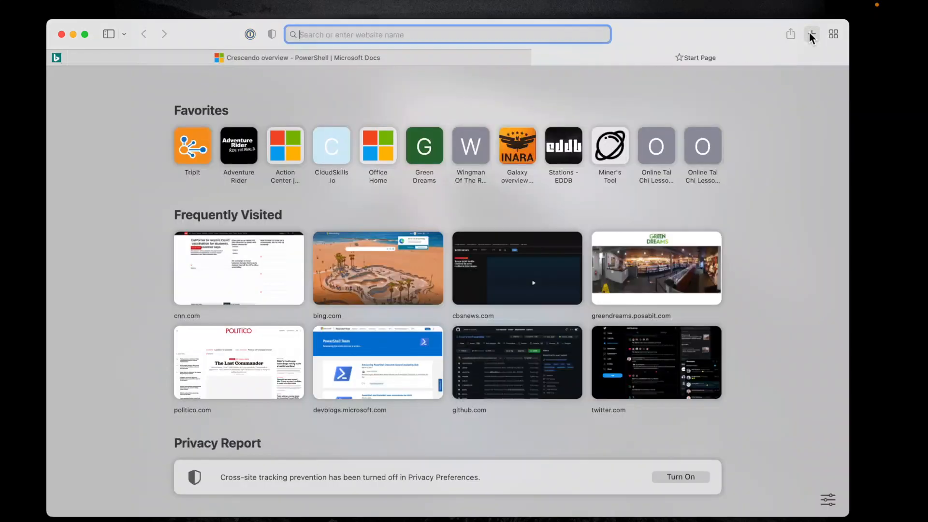
- In a new tab, search for 'powershell team blog' and open the DevBlogs result
left_click(811, 34)
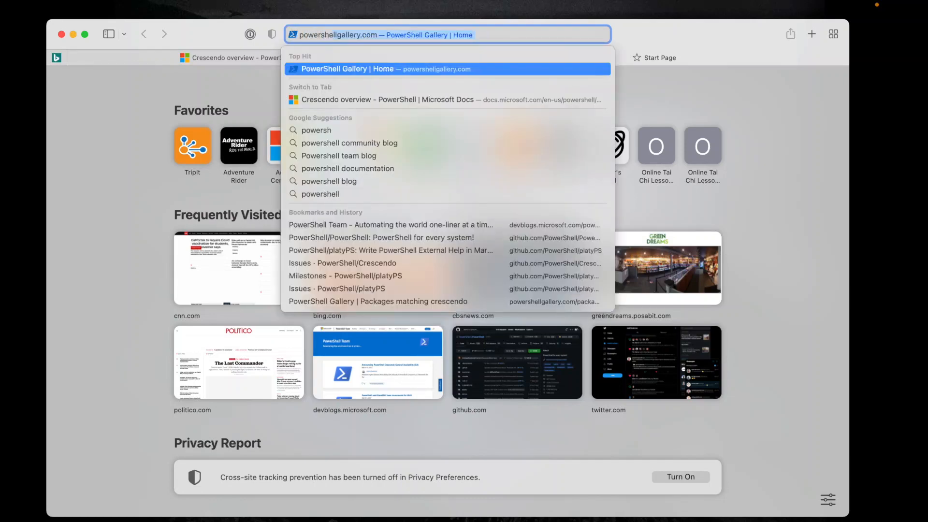
type("powershell team blog")
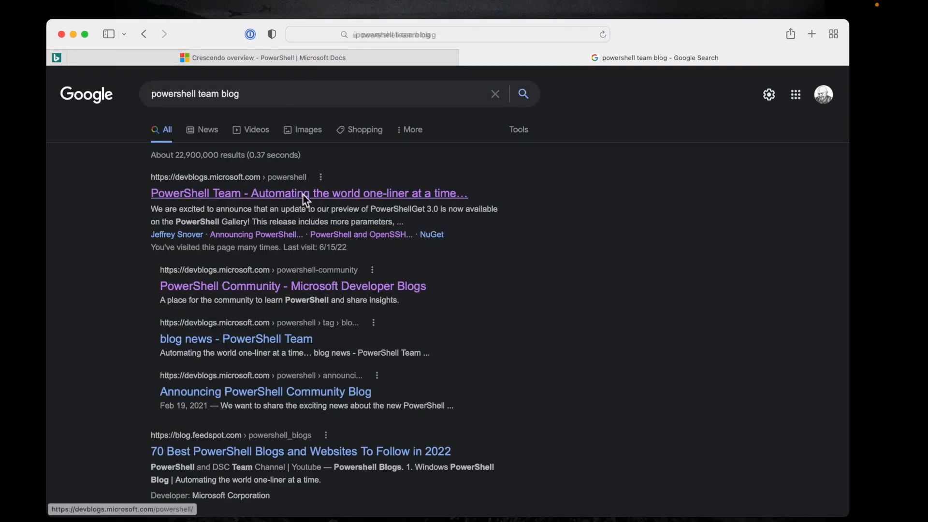
left_click(309, 193)
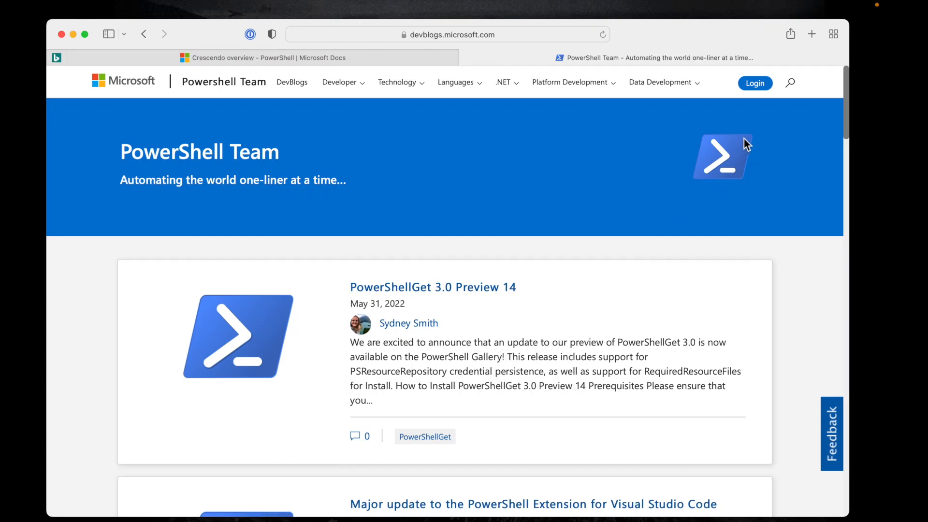
- Search the PowerShell Team blog for 'crescendo' and browse the eight announcement posts found
left_click(789, 82)
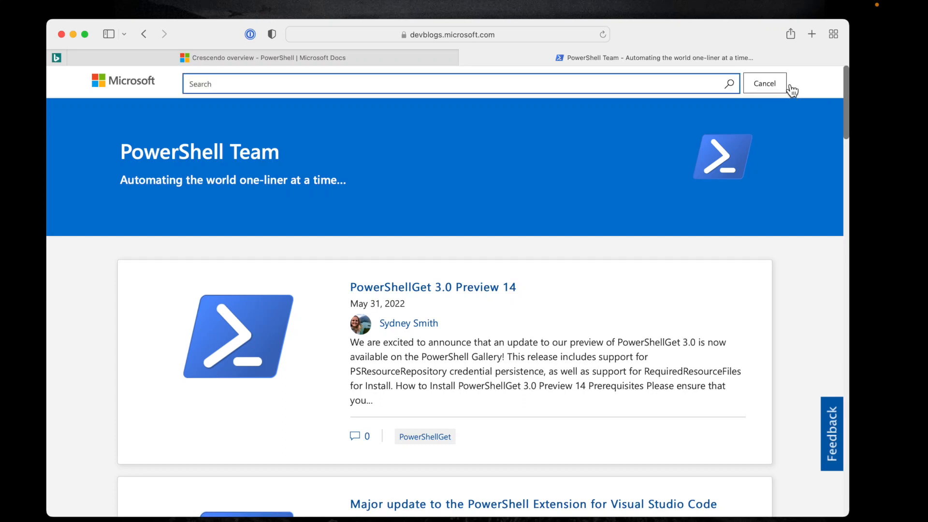
type("cresce")
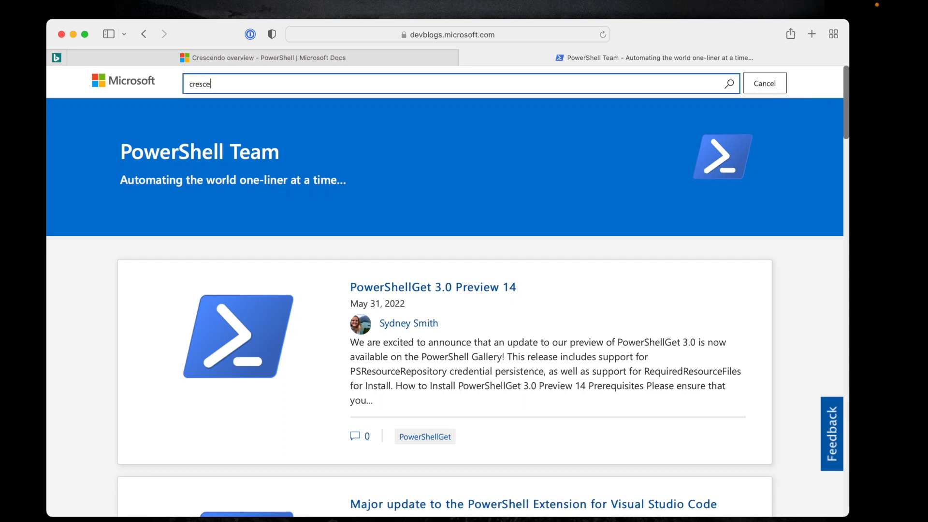
type("ndo")
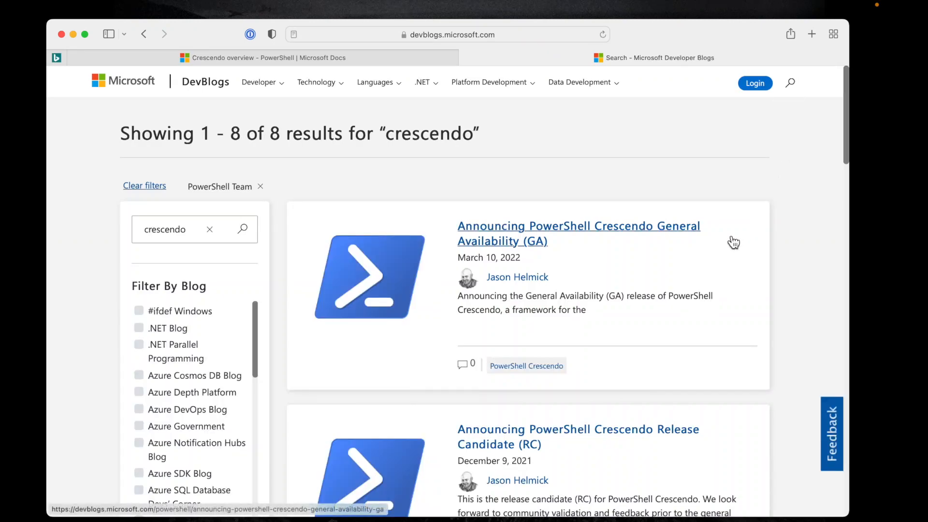
mouse_move(737, 284)
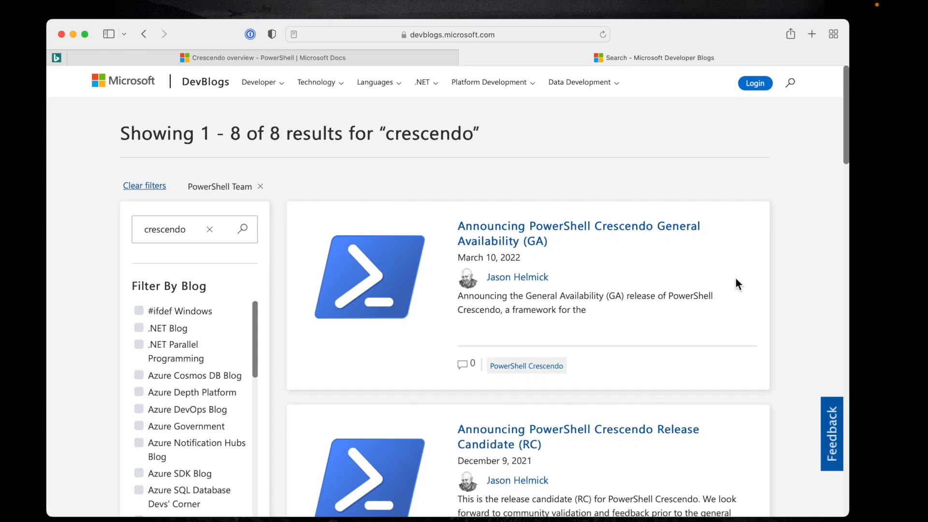
scroll("down", 3)
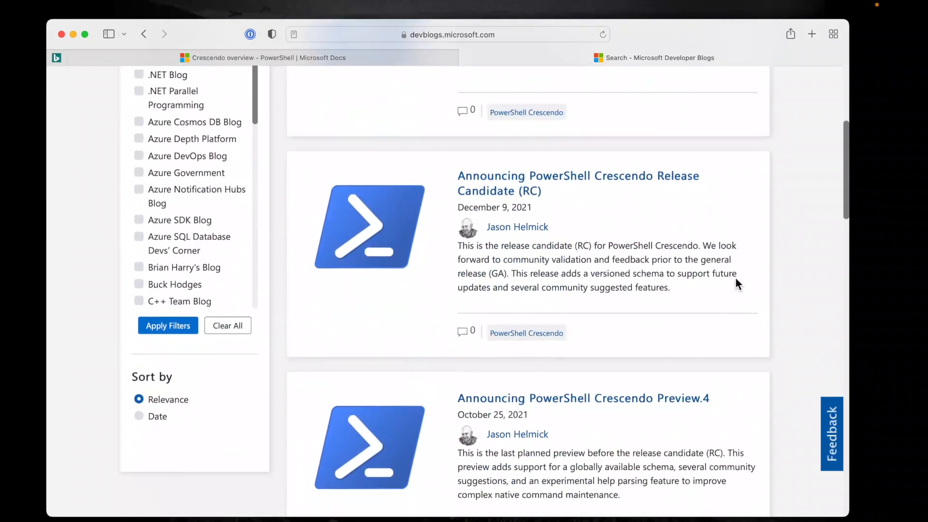
scroll("down", 3)
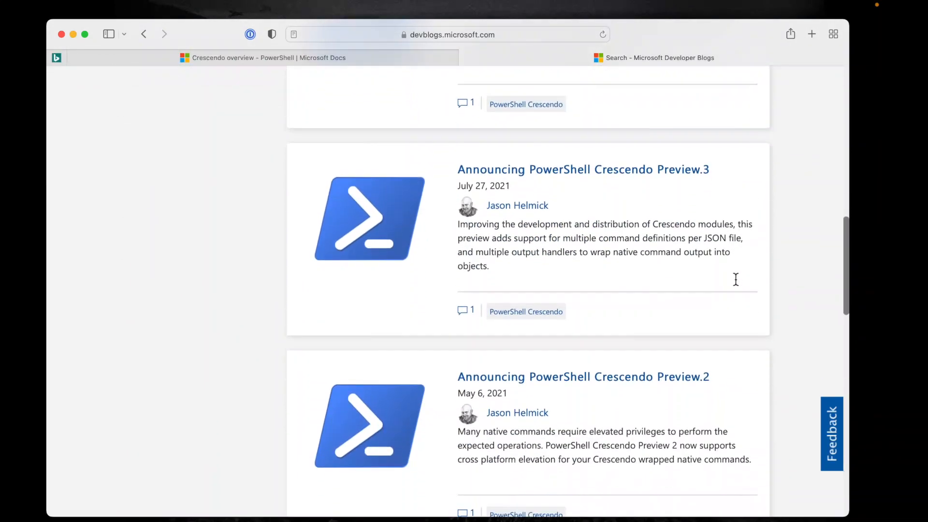
scroll("down", 3)
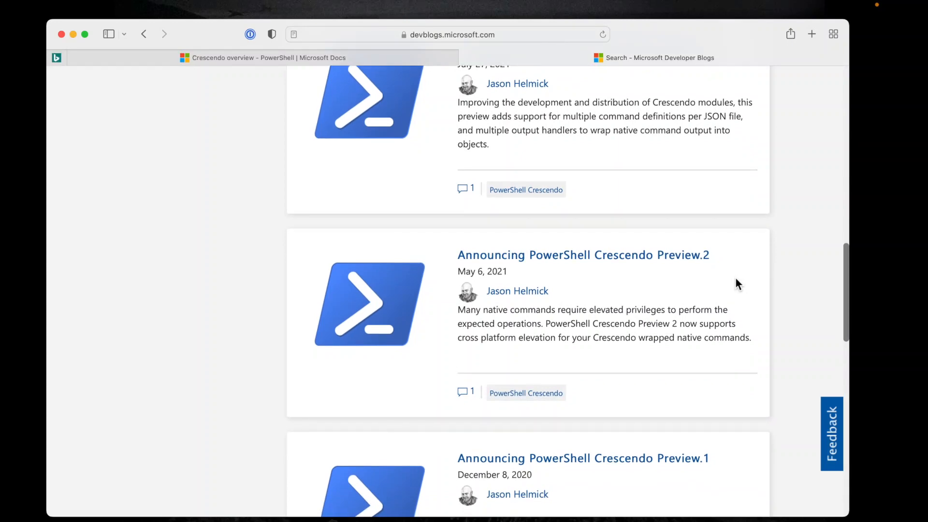
scroll("down", 3)
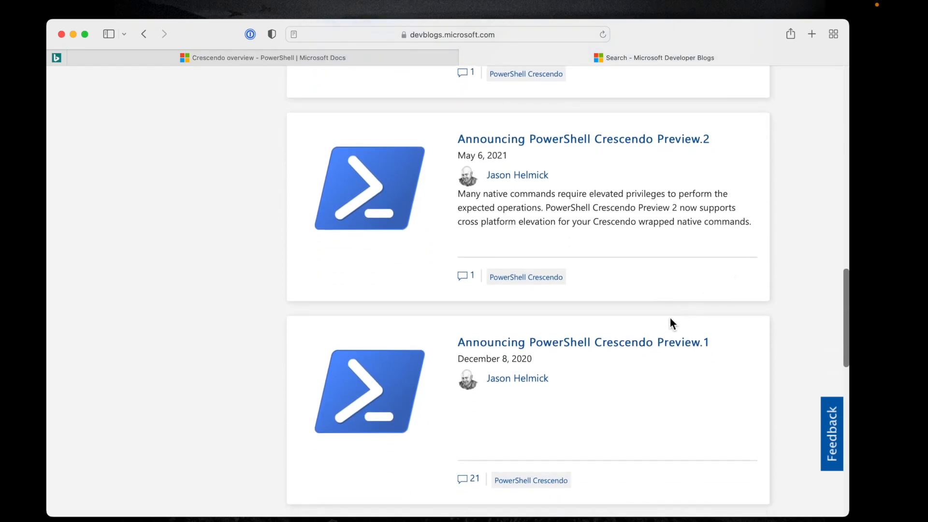
- Read the Crescendo Preview.1 announcement through its versions, installation and examples, then return to top
left_click(582, 342)
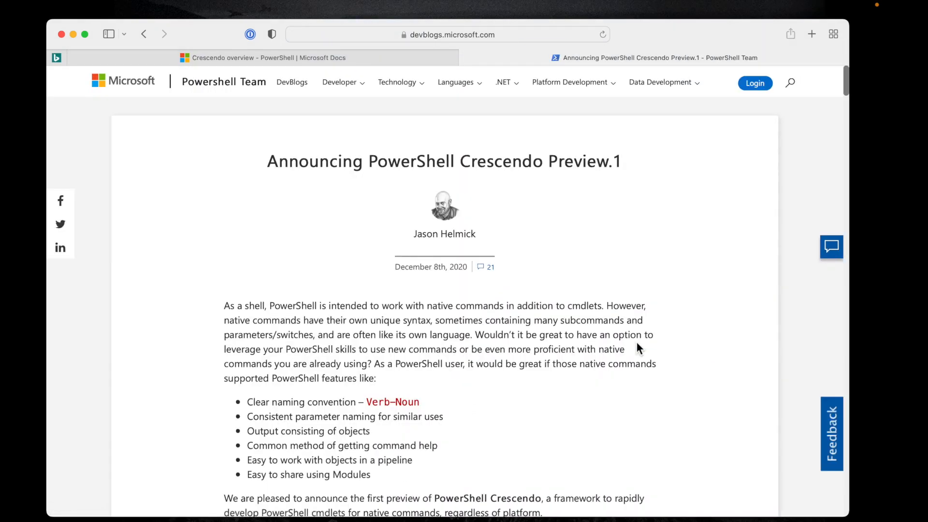
scroll("down", 3)
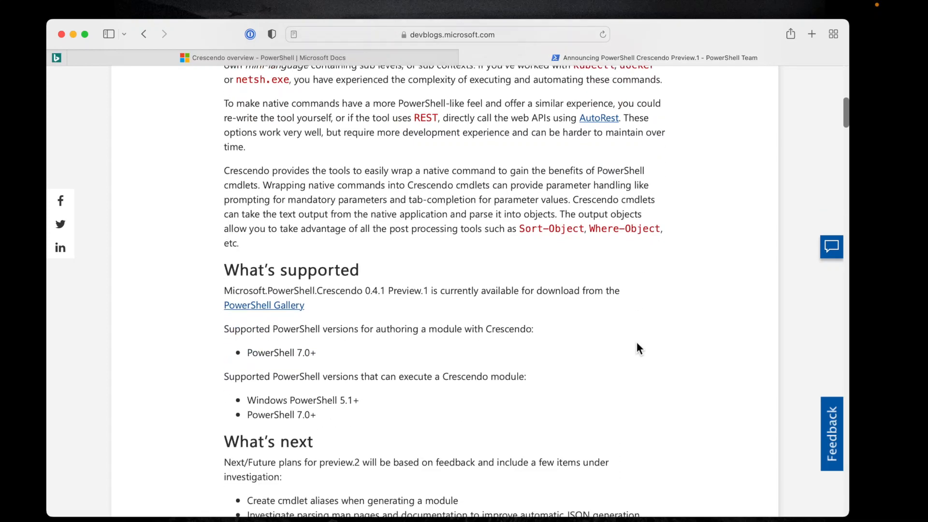
scroll("down", 3)
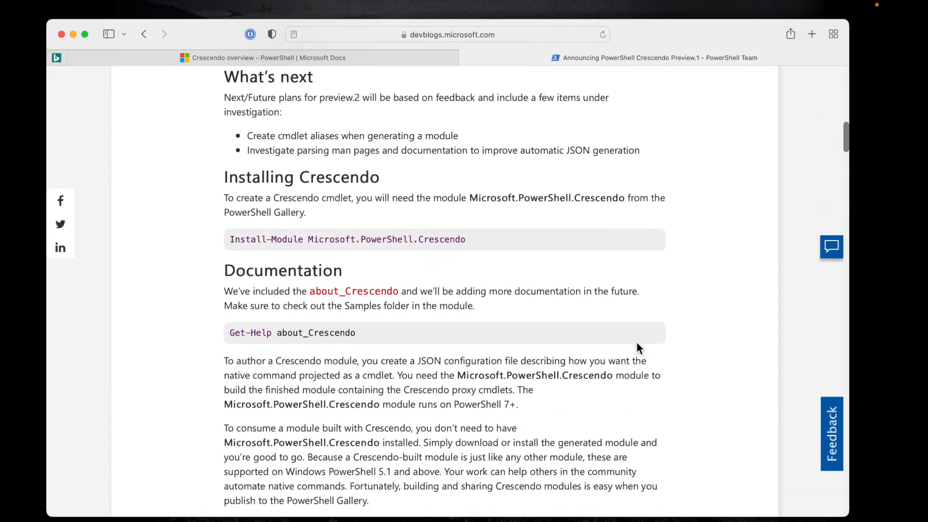
scroll("down", 3)
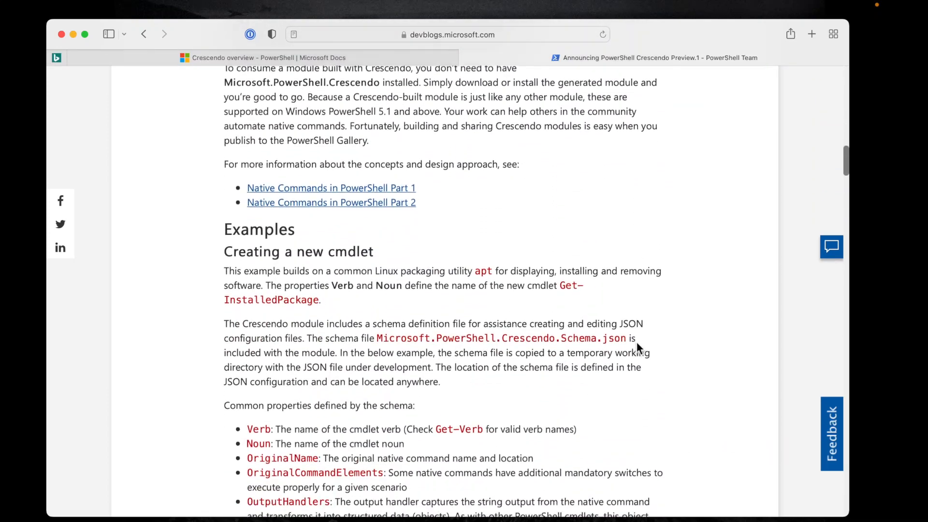
scroll("down", 3)
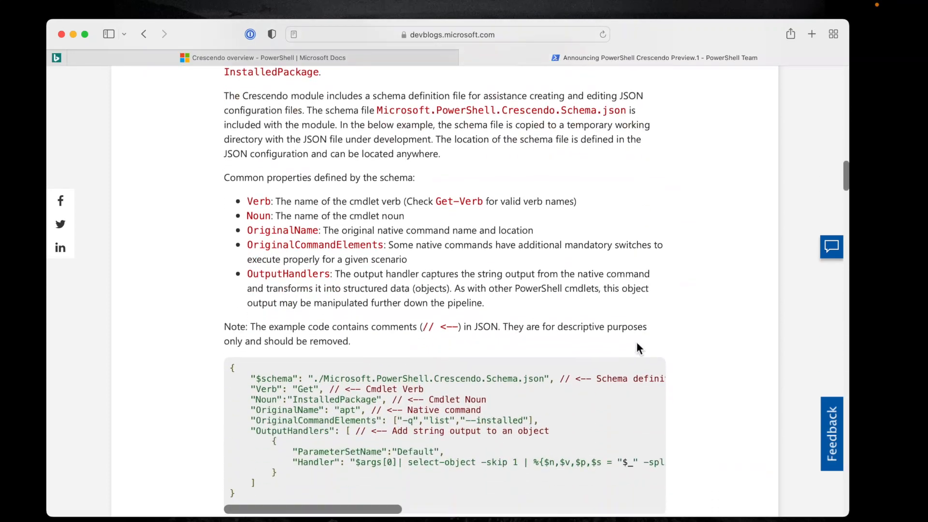
scroll("down", 3)
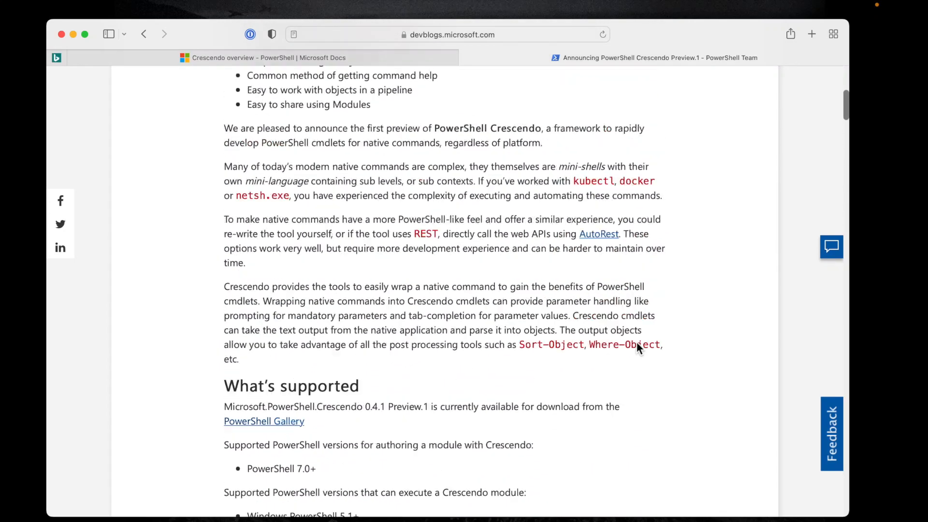
scroll("up", 3)
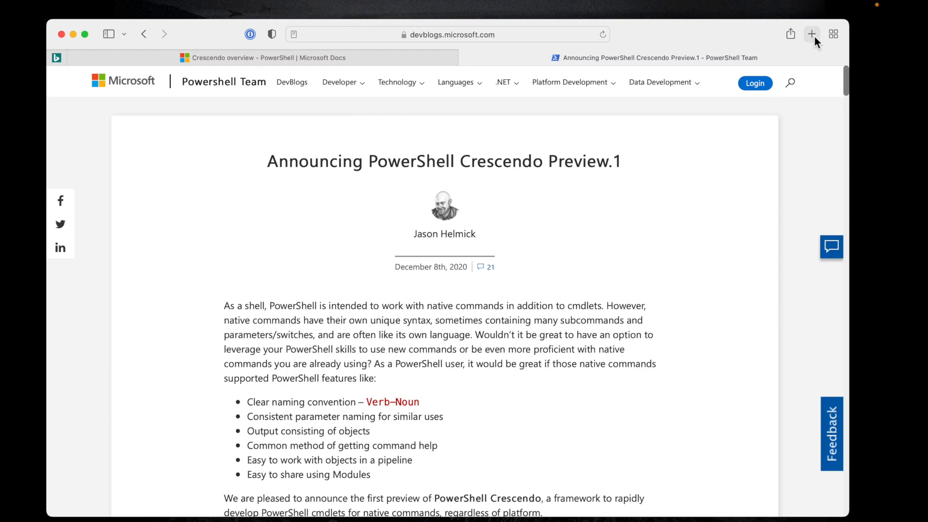
- In a new tab, search for 'powershell community blog' and open the PowerShell Community DevBlogs result
left_click(811, 34)
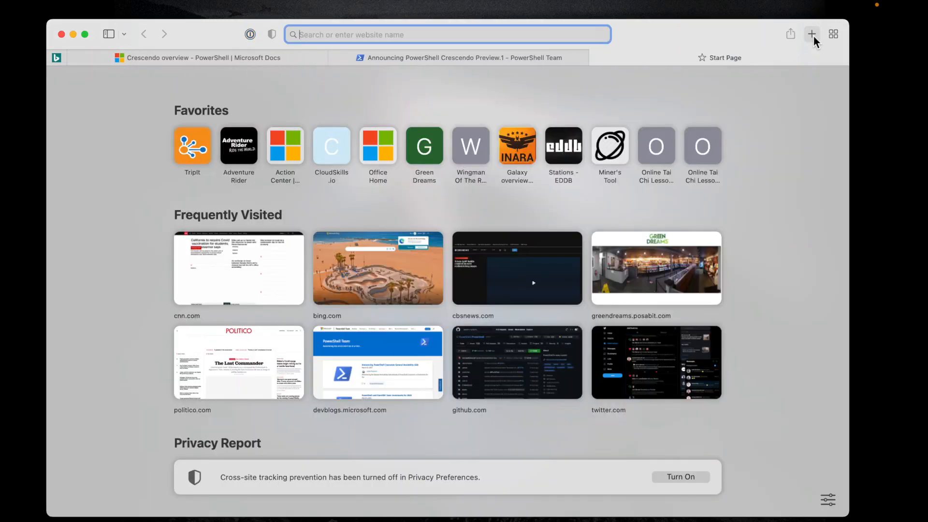
type("powershell community blog")
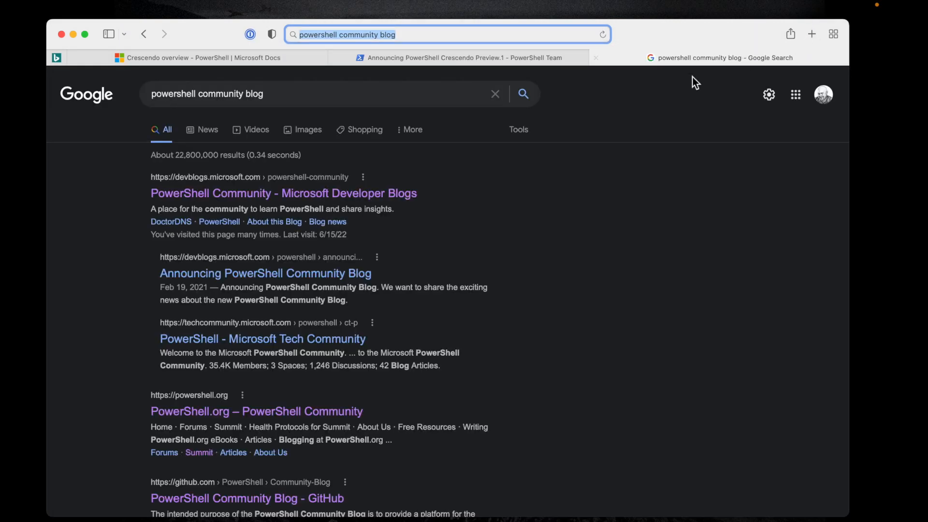
left_click(284, 193)
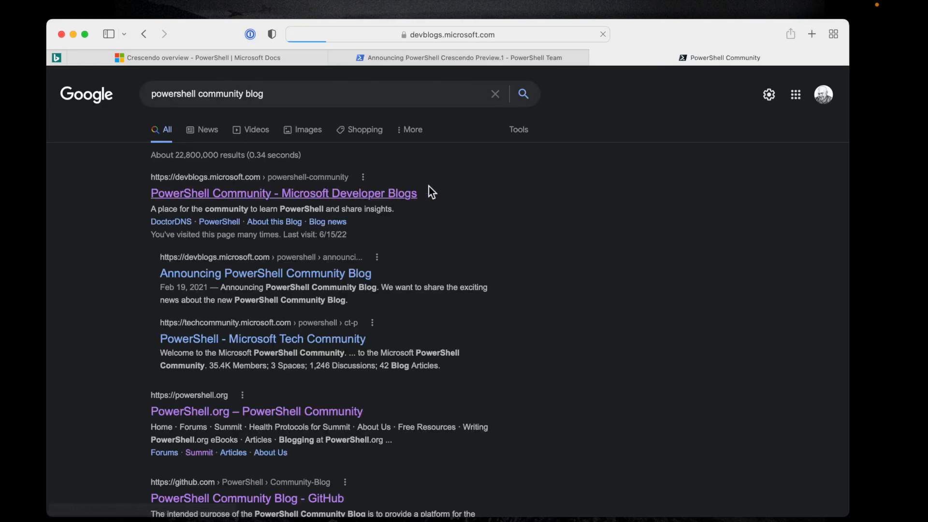
left_click(283, 193)
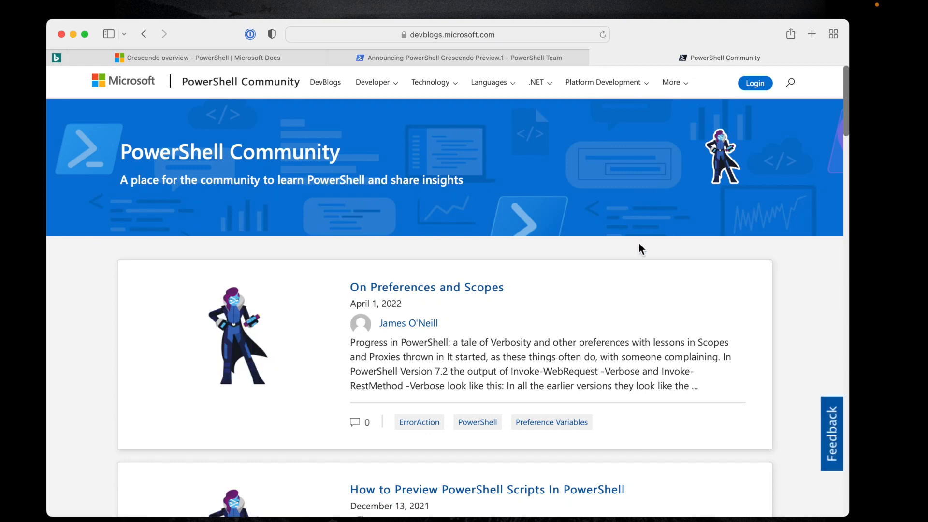
mouse_move(651, 249)
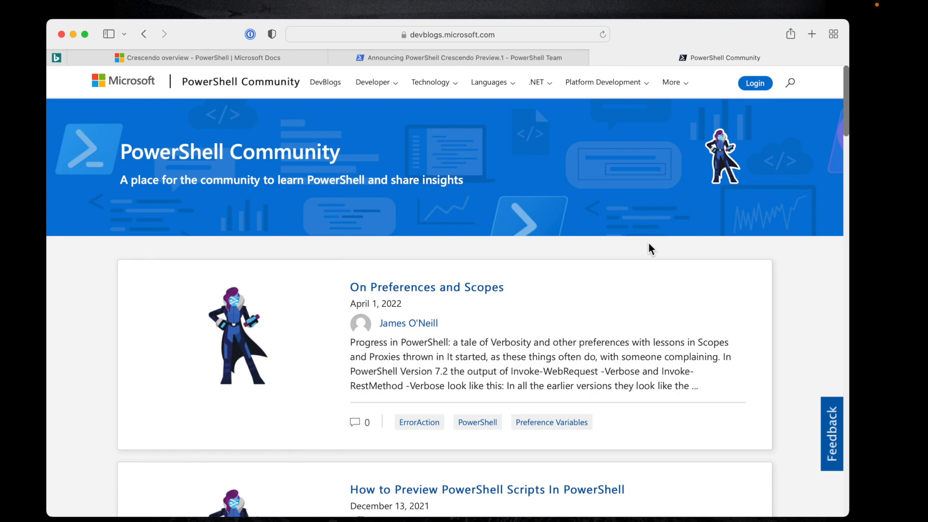
- Search the PowerShell Community blog for 'crescendo' and look over the four posts found
left_click(790, 83)
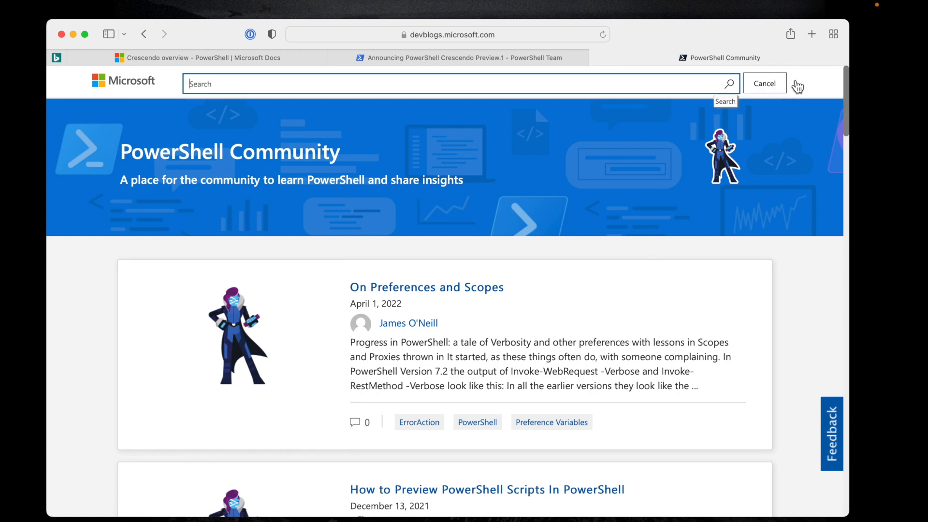
type("crescendo")
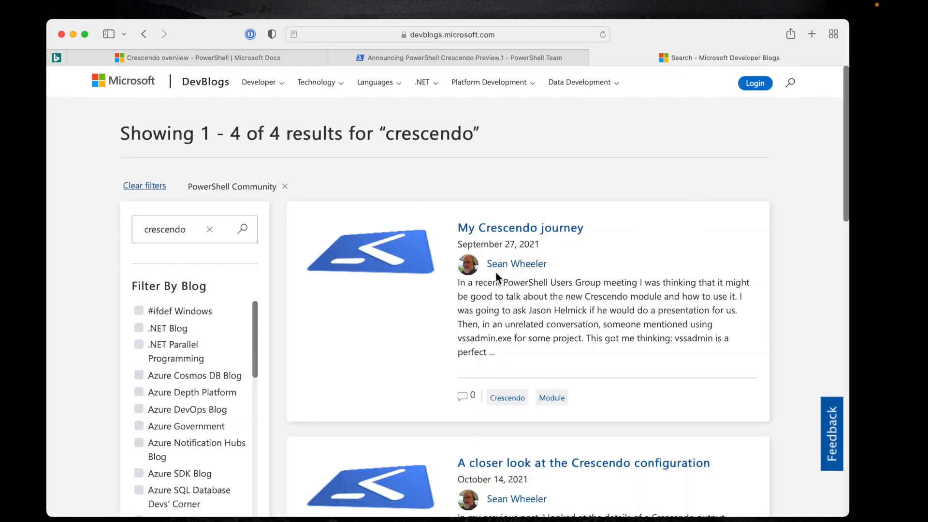
mouse_move(555, 276)
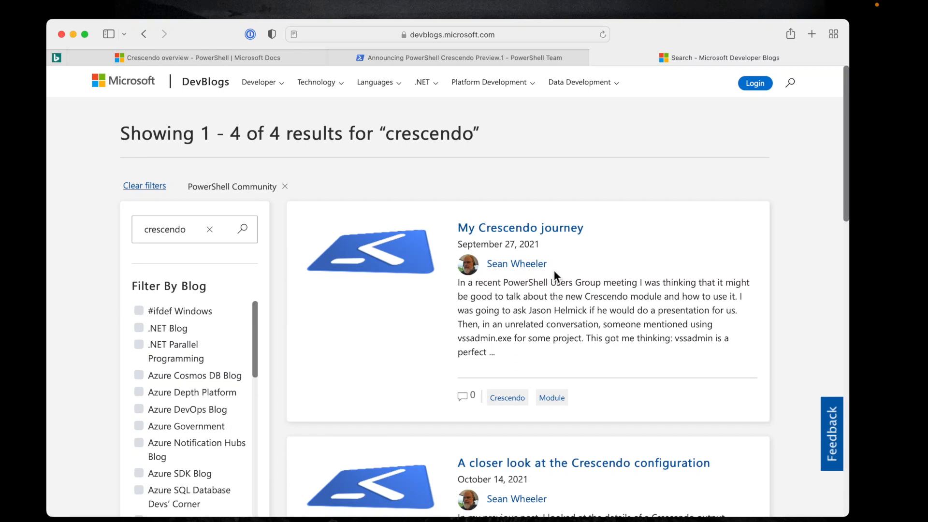
scroll("down", 3)
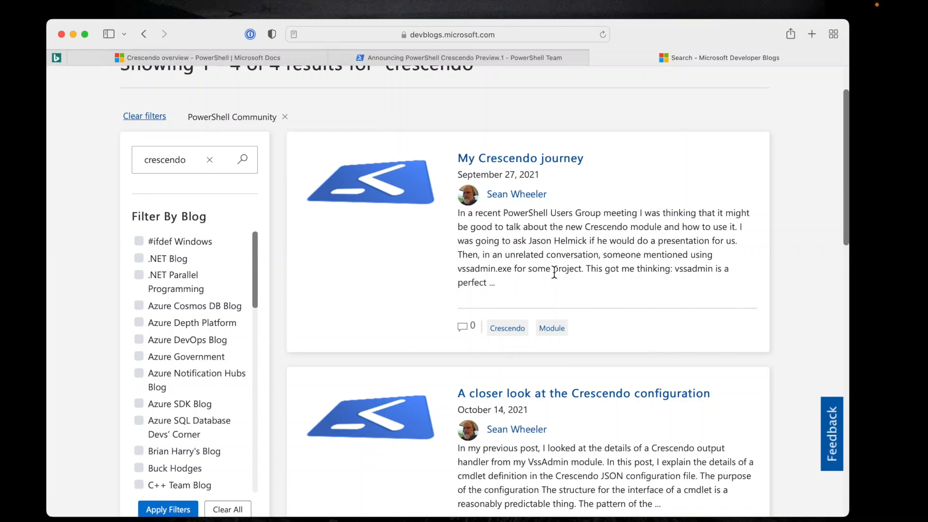
scroll("down", 3)
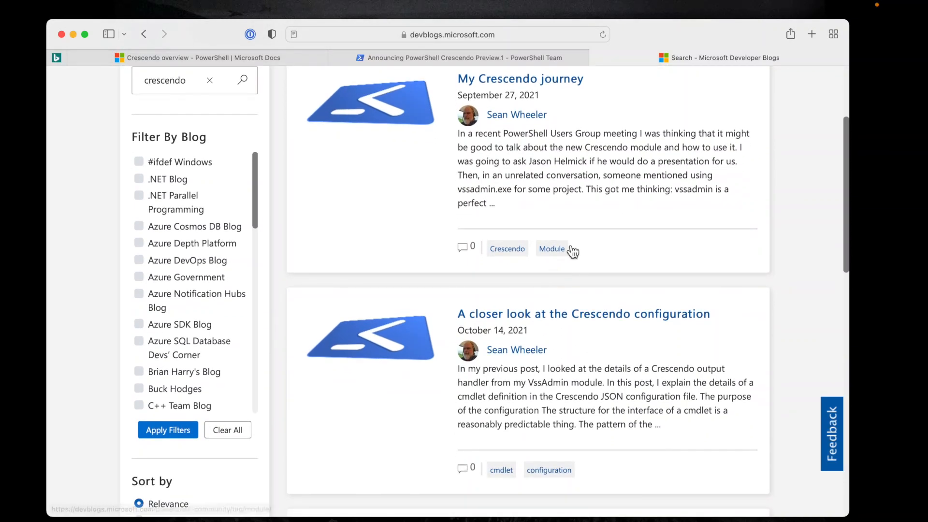
mouse_move(552, 107)
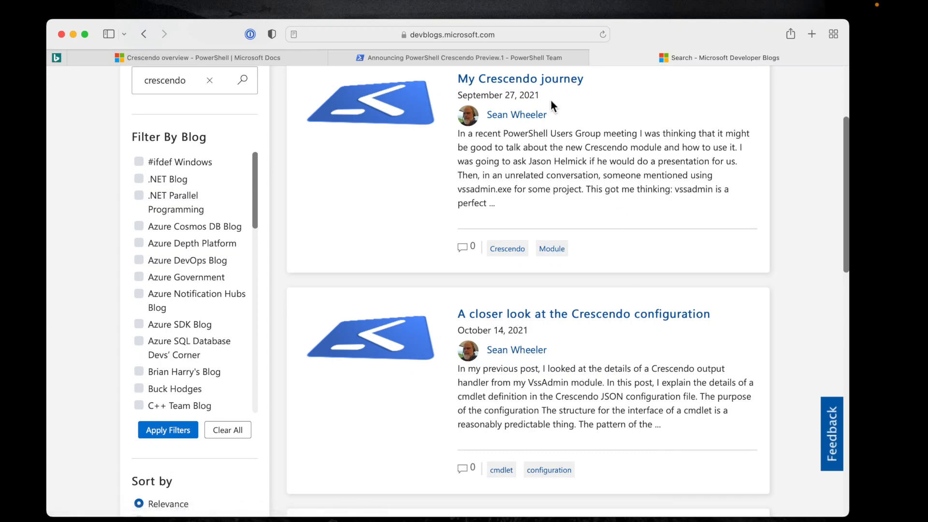
mouse_move(520, 78)
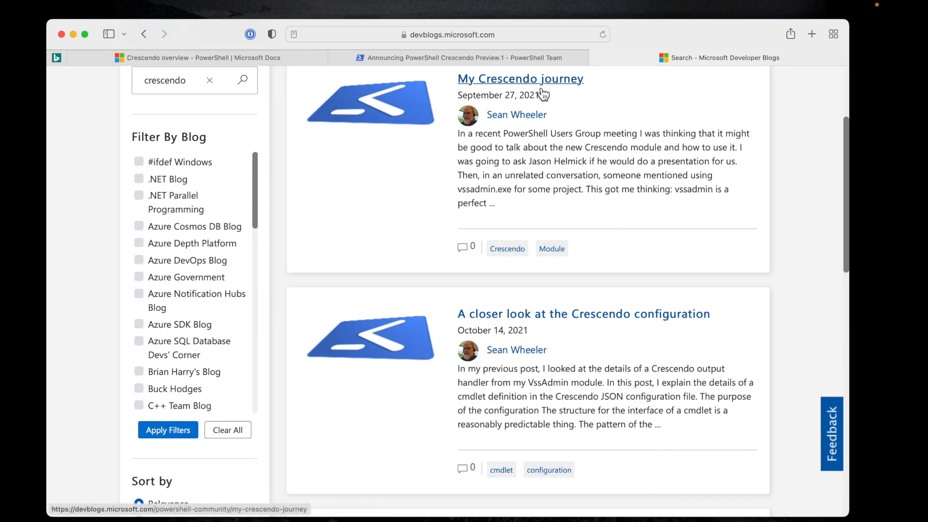
scroll("down", 3)
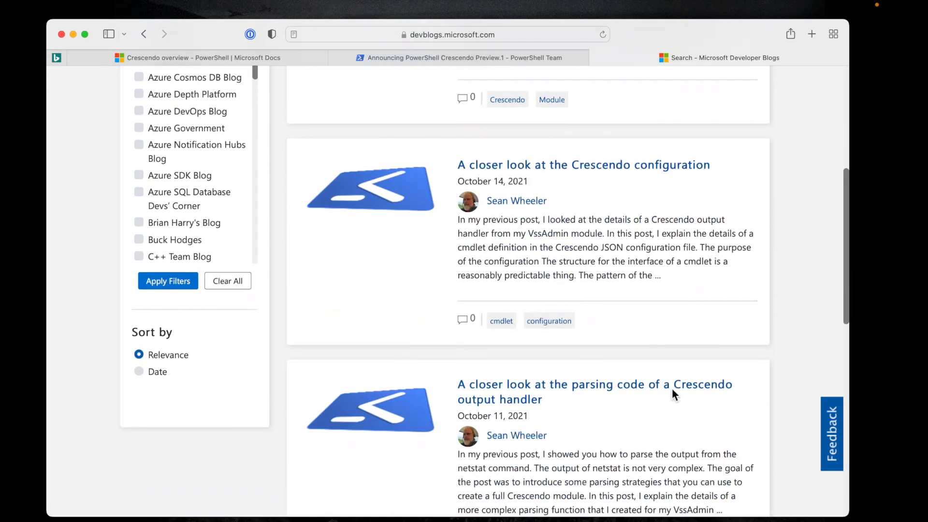
scroll("down", 3)
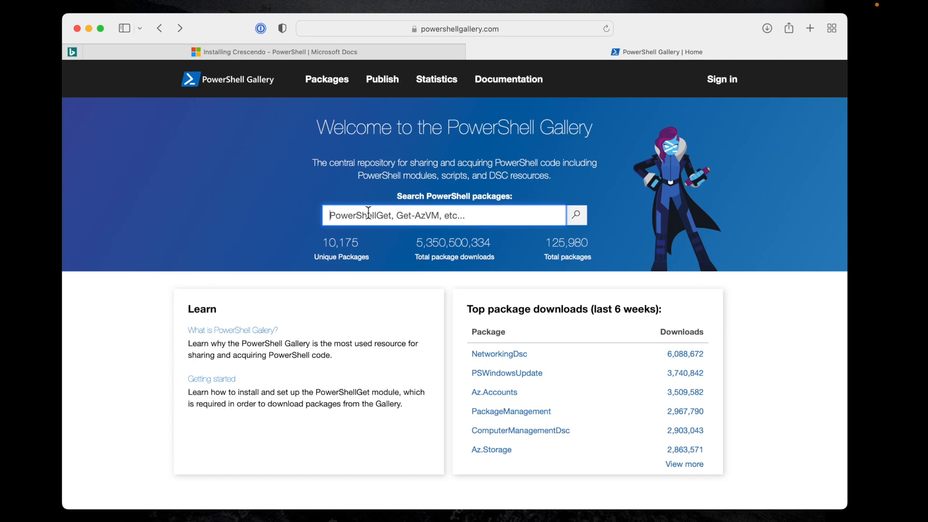
- Search the PowerShell Gallery for 'crescendo' and go to the Microsoft.PowerShell.Crescendo 1.0.0 package page
type("crescendo")
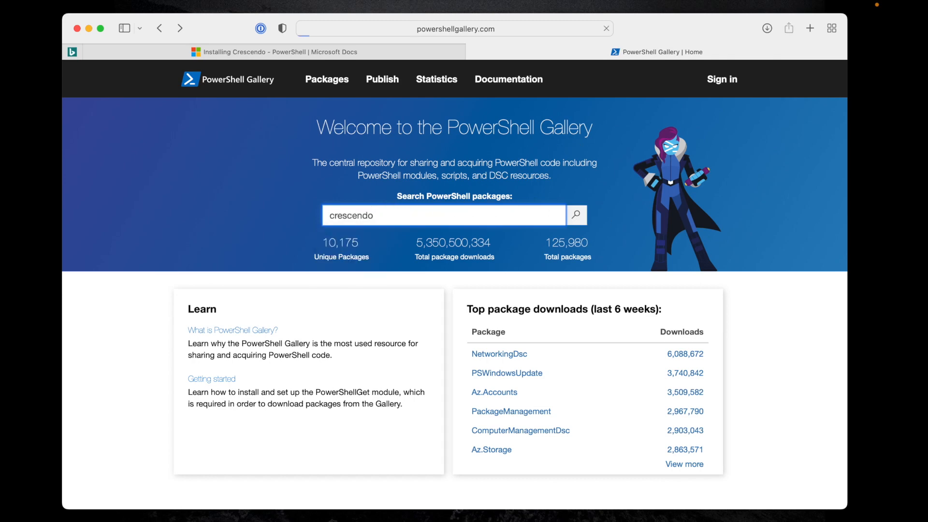
left_click(574, 215)
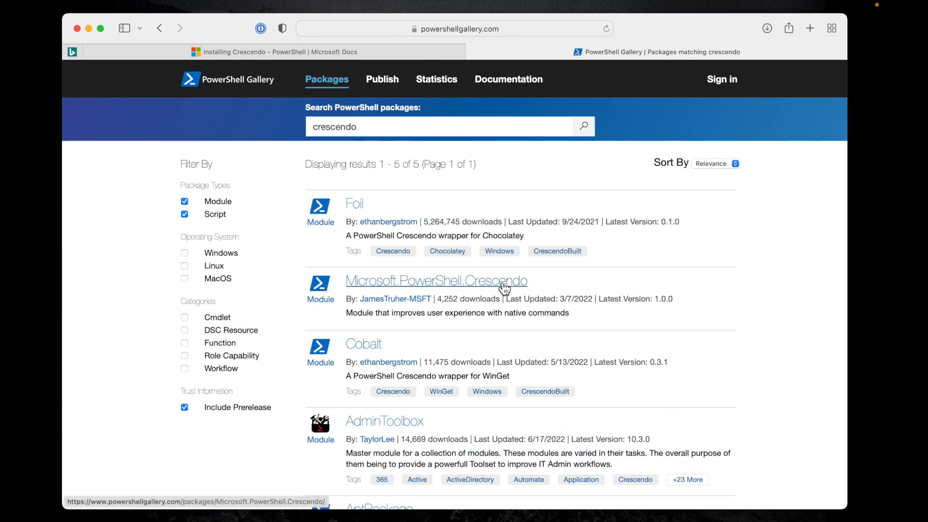
left_click(436, 280)
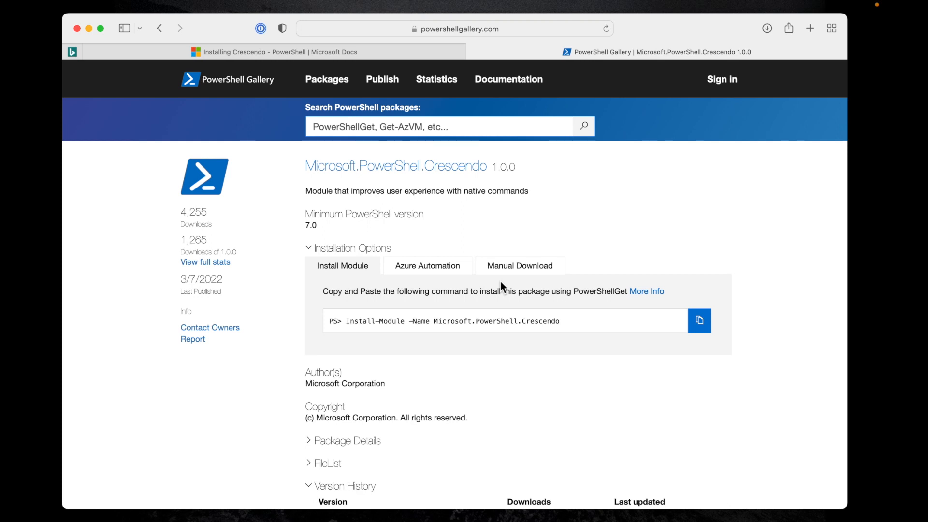
- Look over the Install-Module section and version history on the package page
scroll("down", 3)
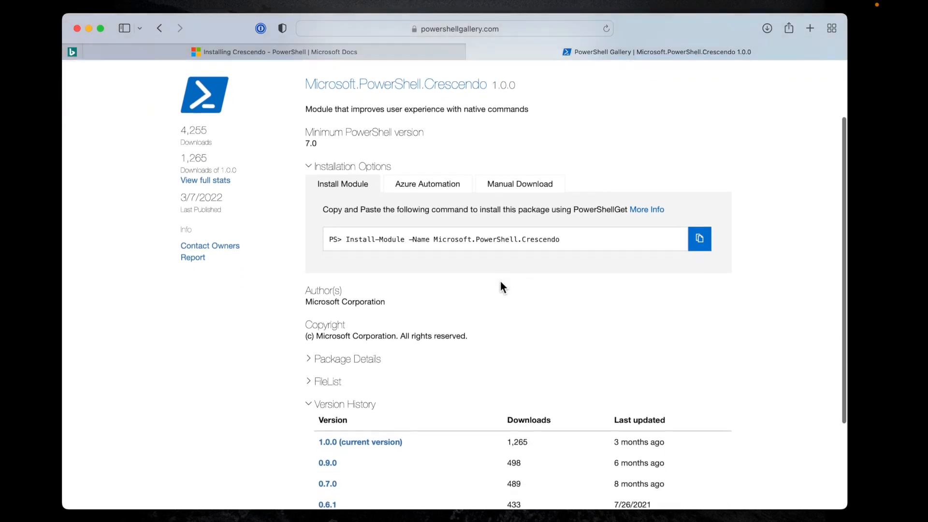
scroll("down", 3)
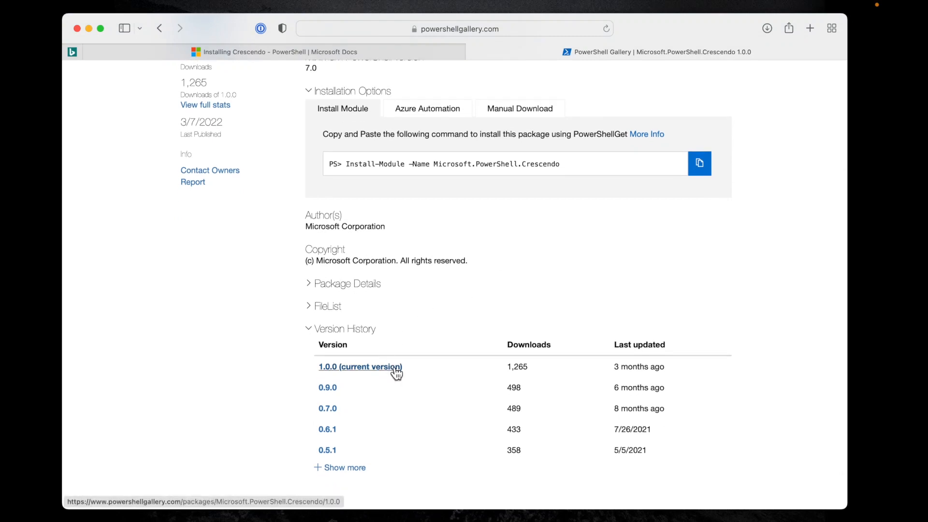
scroll("up", 3)
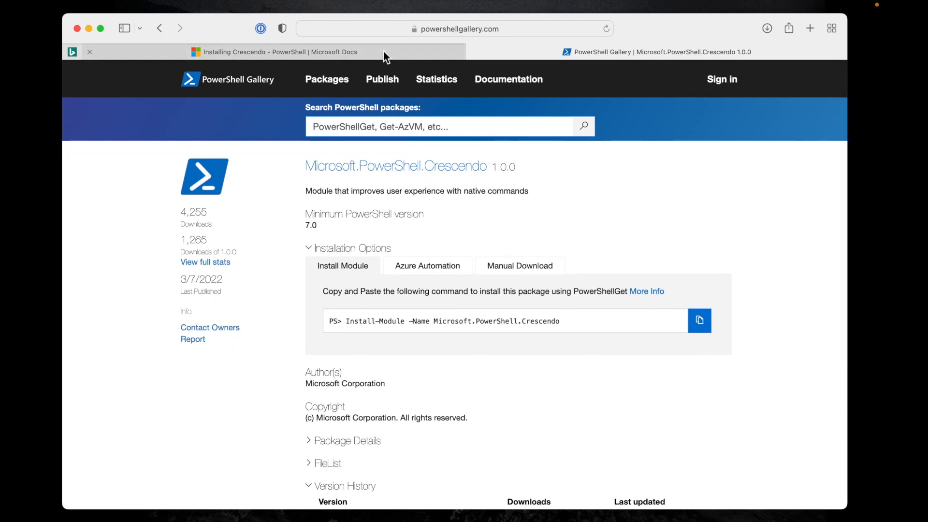
- Read the Install the Crescendo module docs article with its PowerShellGet 2.x and 3.0 commands, then bring iTerm forward
left_click(273, 51)
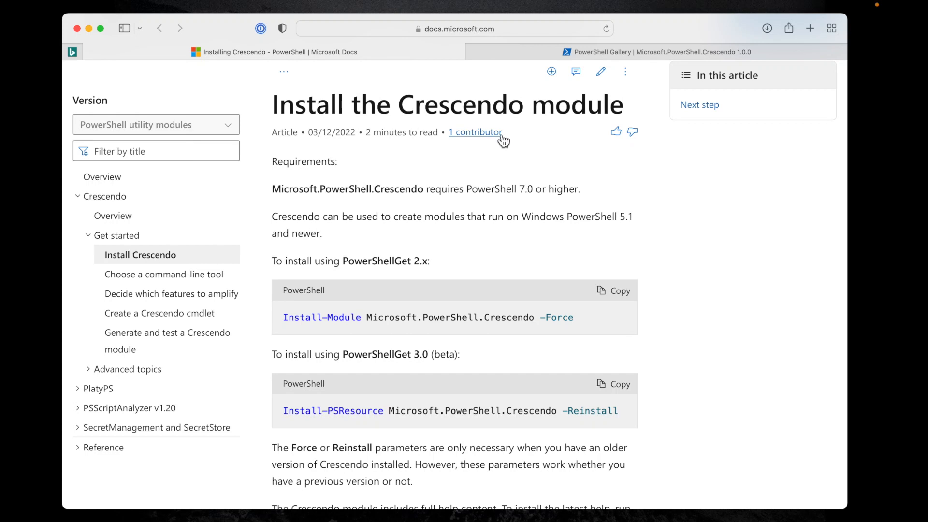
mouse_move(140, 254)
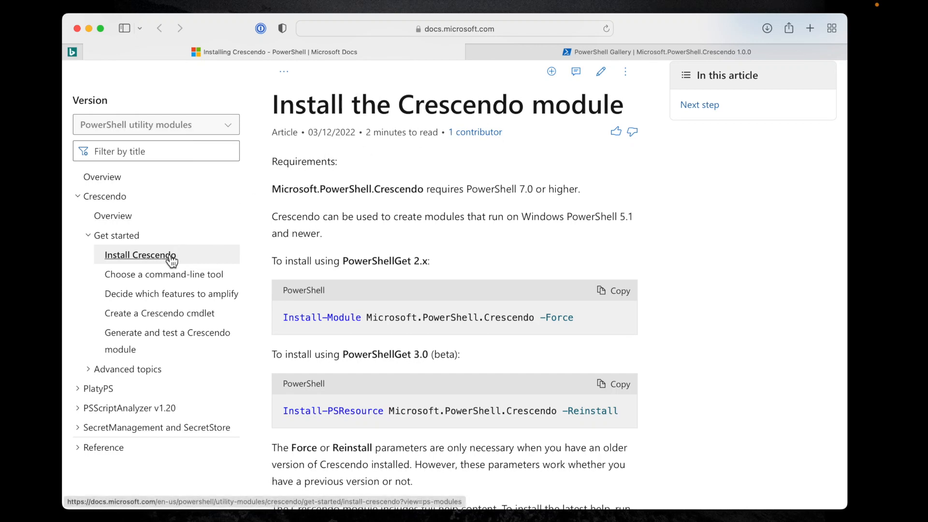
mouse_move(153, 265)
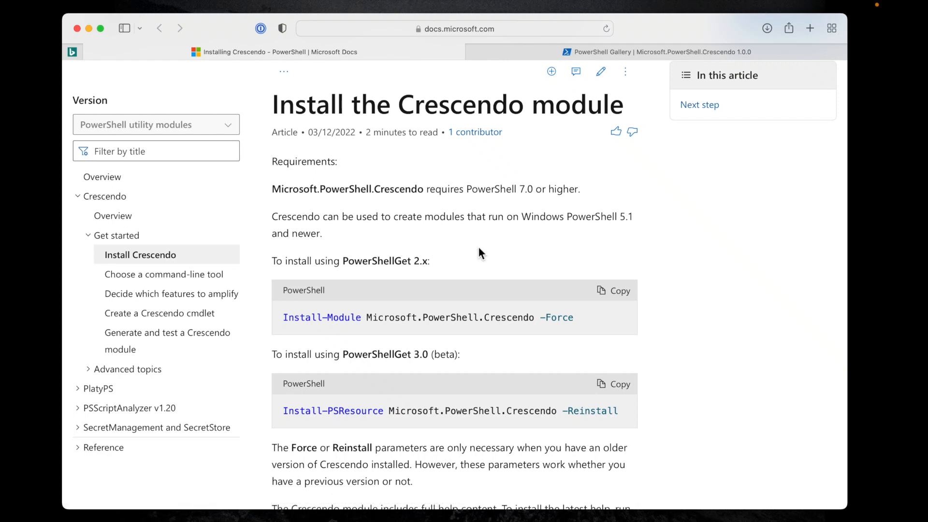
scroll("down", 3)
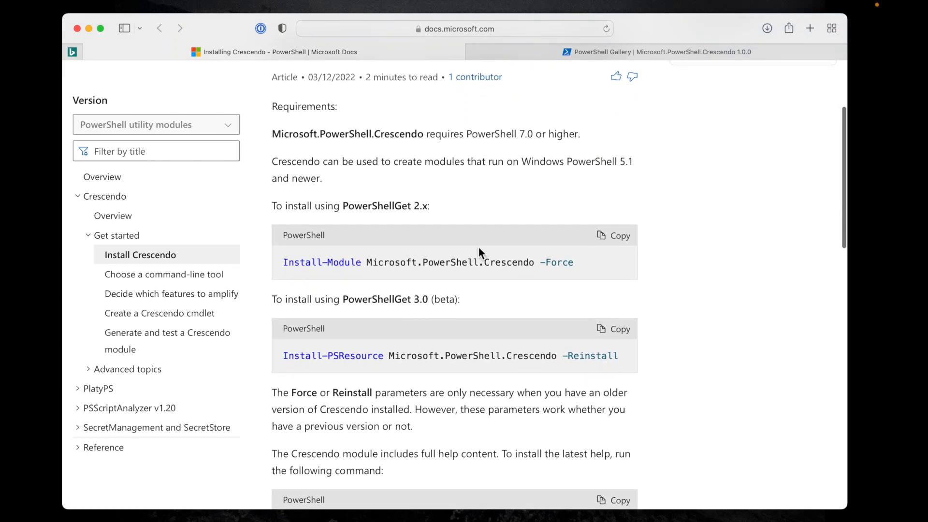
mouse_move(510, 385)
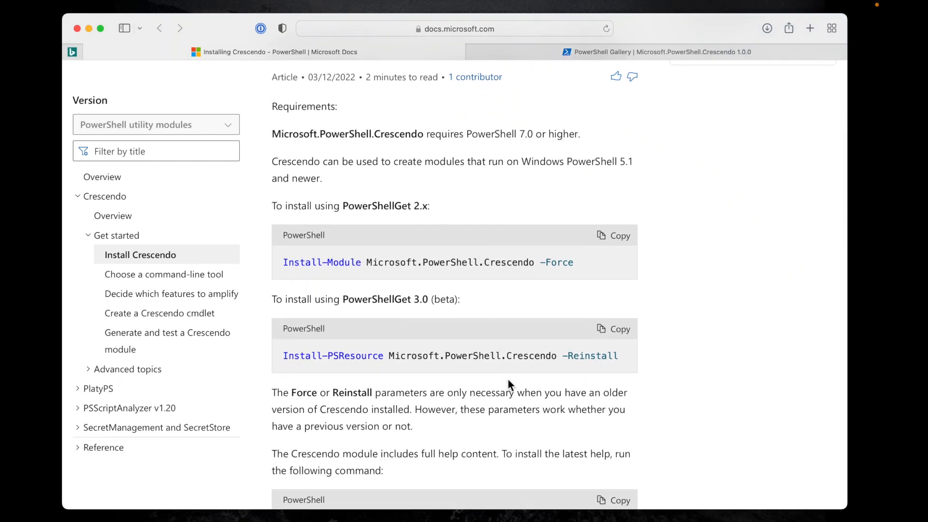
left_click(438, 504)
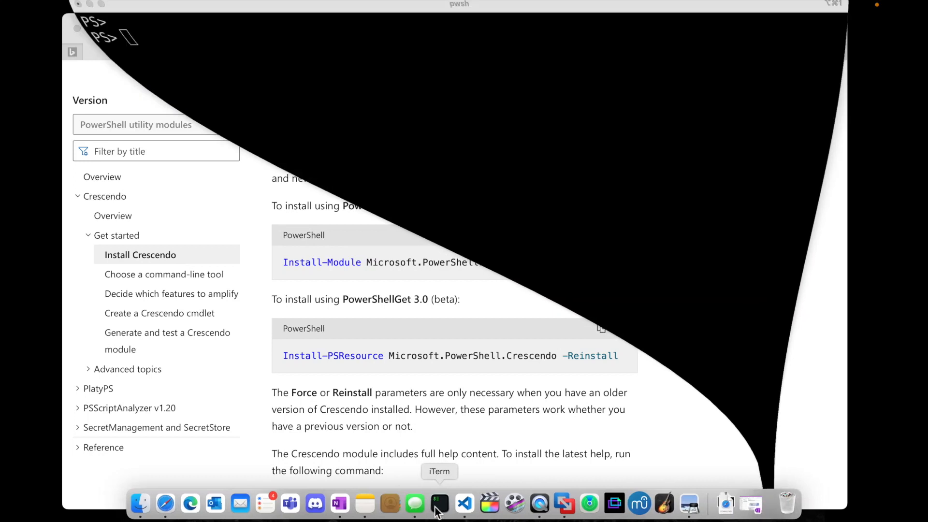
- Run find-module Microsoft.PowerShell.Crescendo showing 1.0.0 on PSGallery, then draft and discard the | install-module pipe
left_click(439, 503)
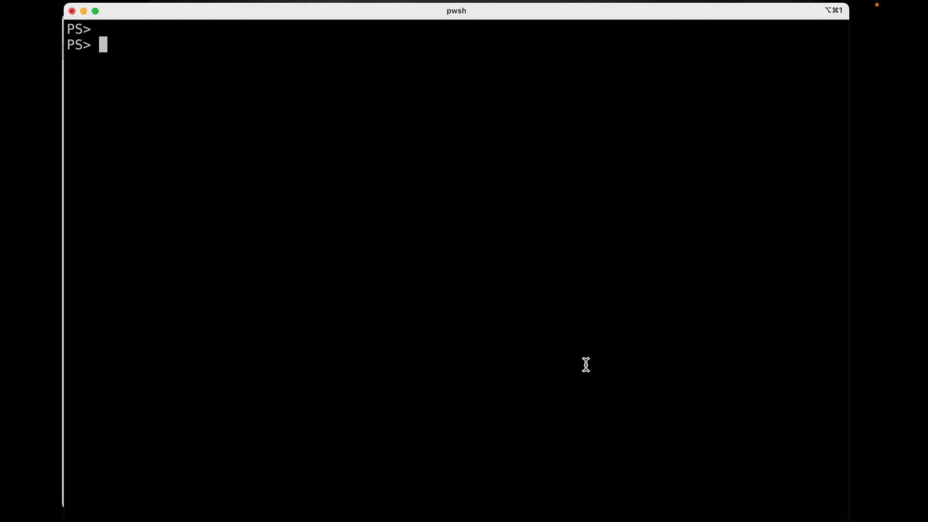
type("find-module Microsoft.PowerShell.Crescendo")
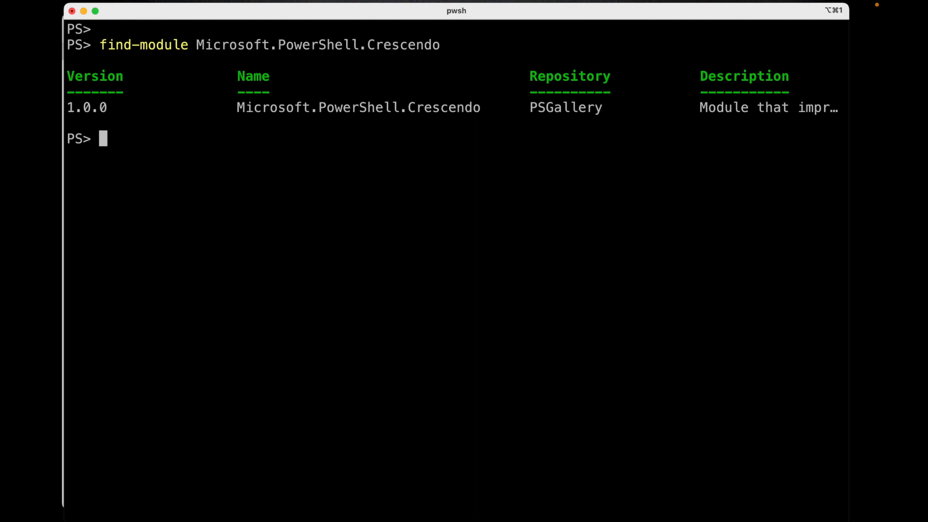
type("find-module Microsoft.PowerShell.Crescendo")
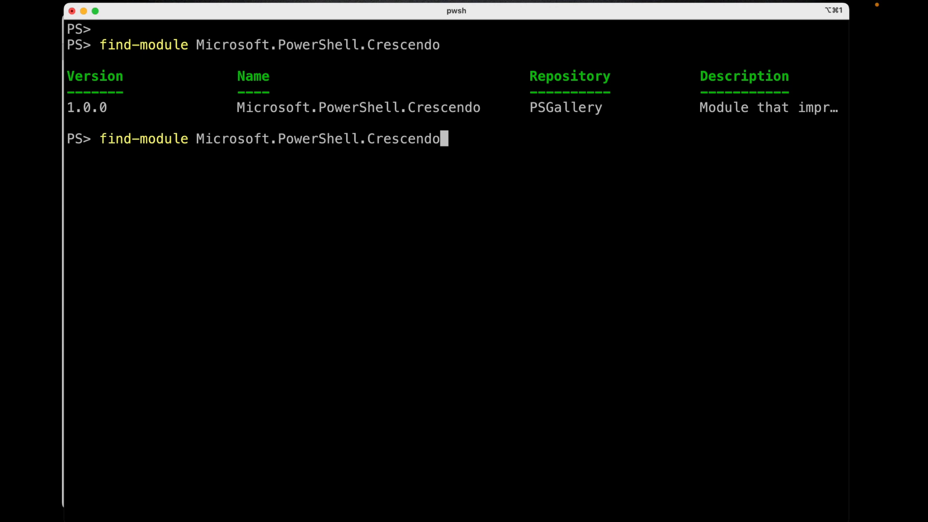
type("| install-module")
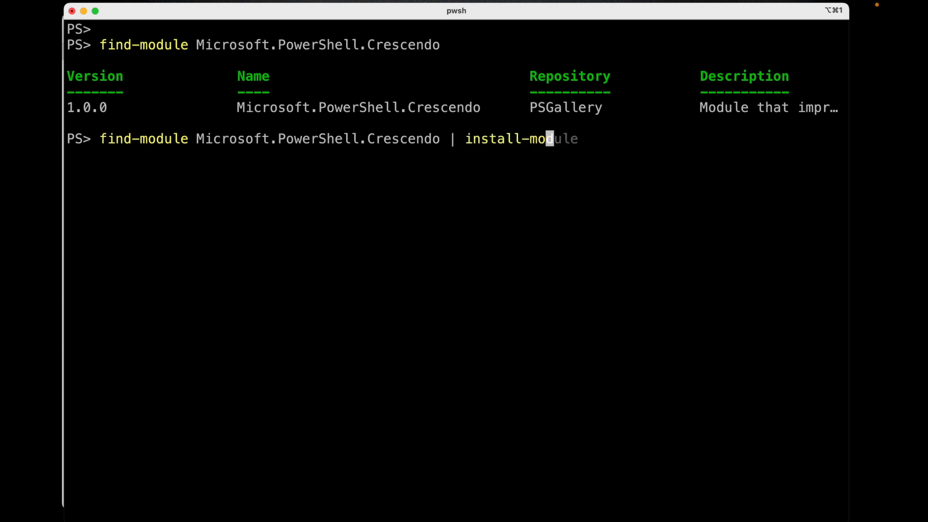
key("End")
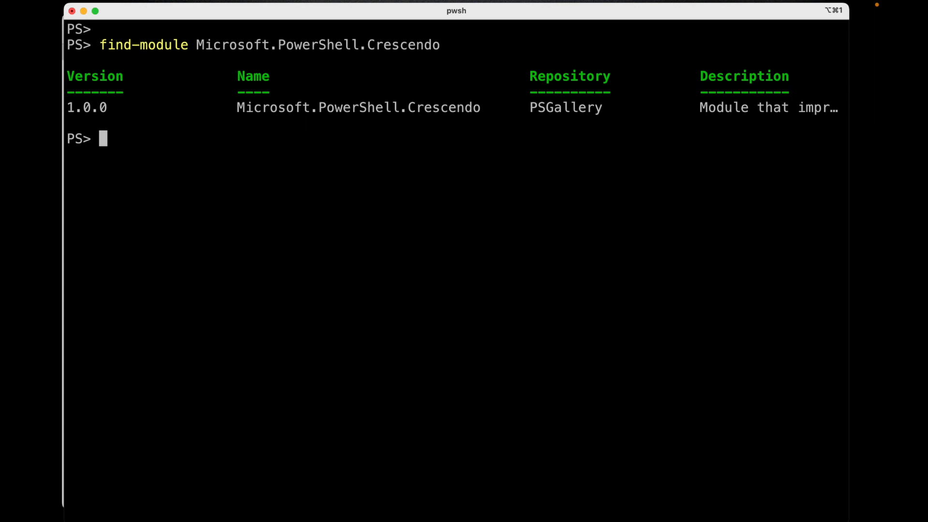
- Run find-psresource *crescendo listing Crescendo 1.0.0.0, draft | install-psresource, then clear the line with ctrl+c
type("find-psresource *crescendo | install-")
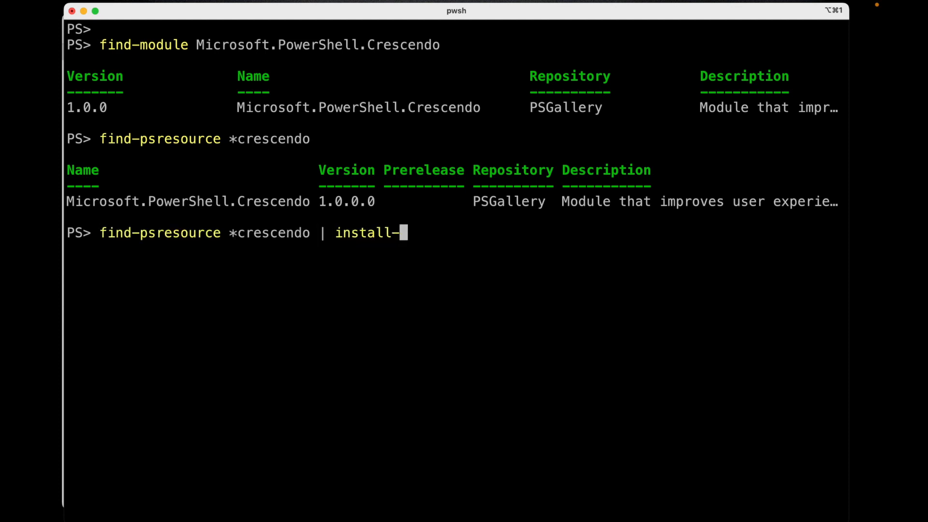
type("psre")
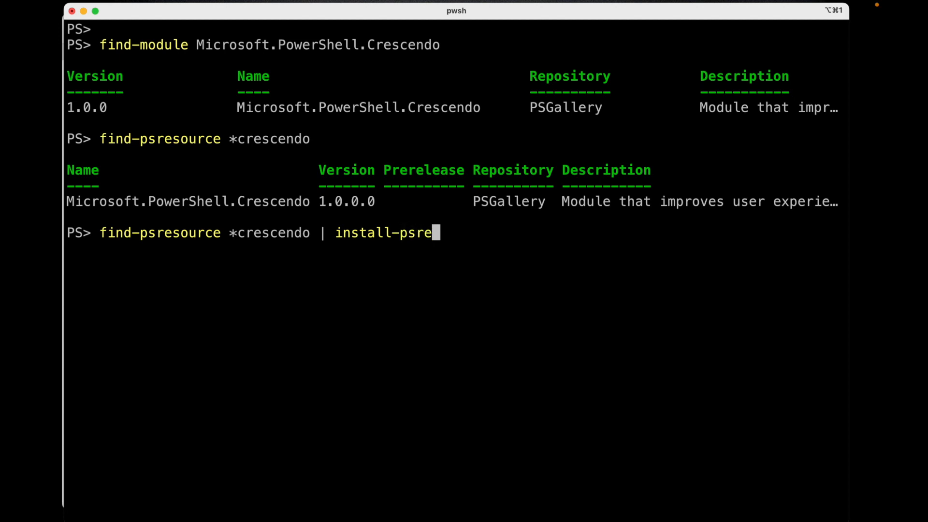
type("source")
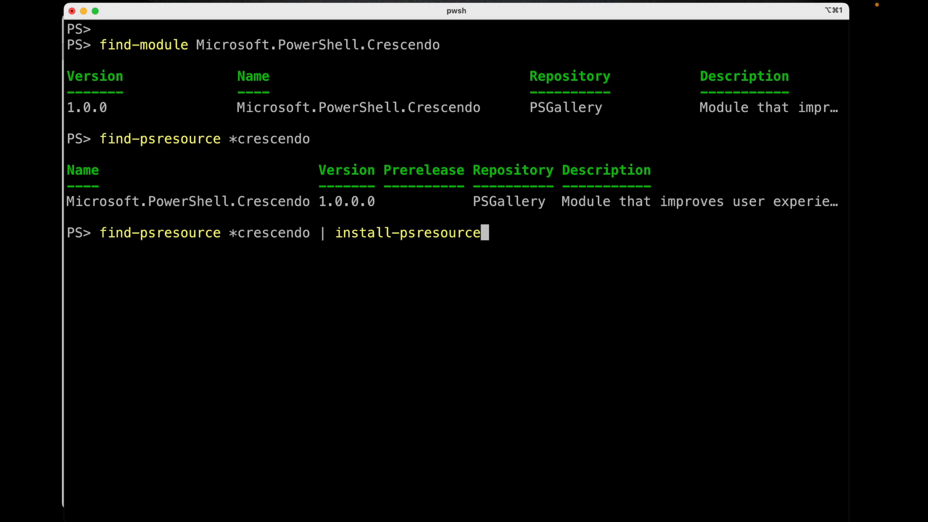
key("ctrl+c")
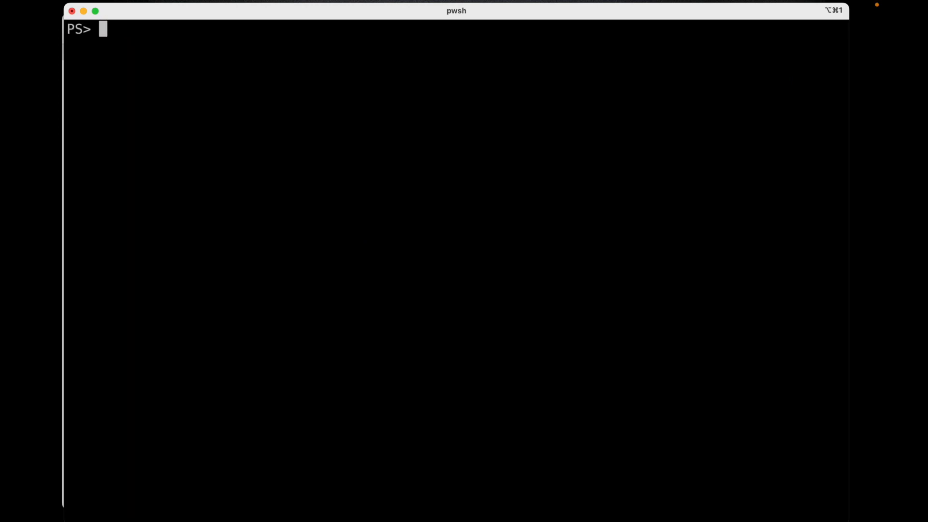
- Run get-module -ListAvailable and find the Microsoft.PowerShell.Crescendo 1.0.0 row in the listing
type("get-module")
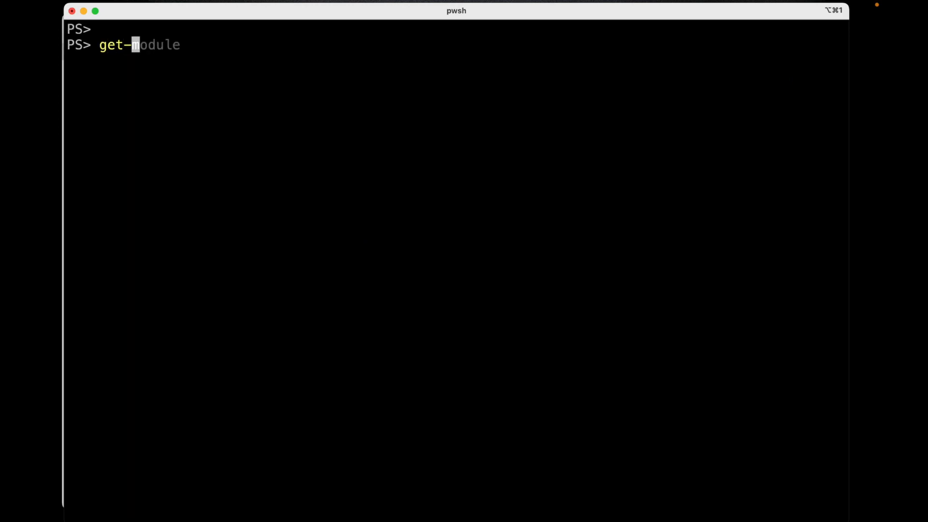
type("-ListAvailable")
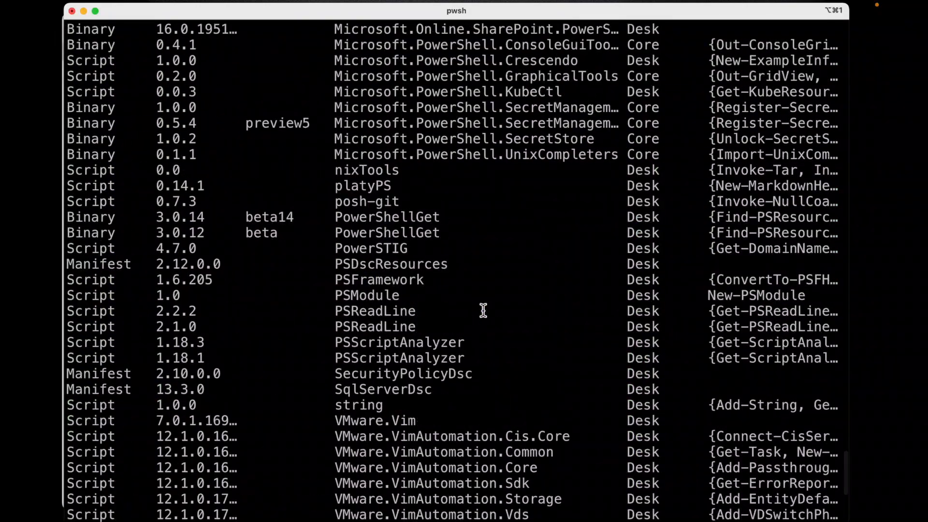
scroll("up", 3)
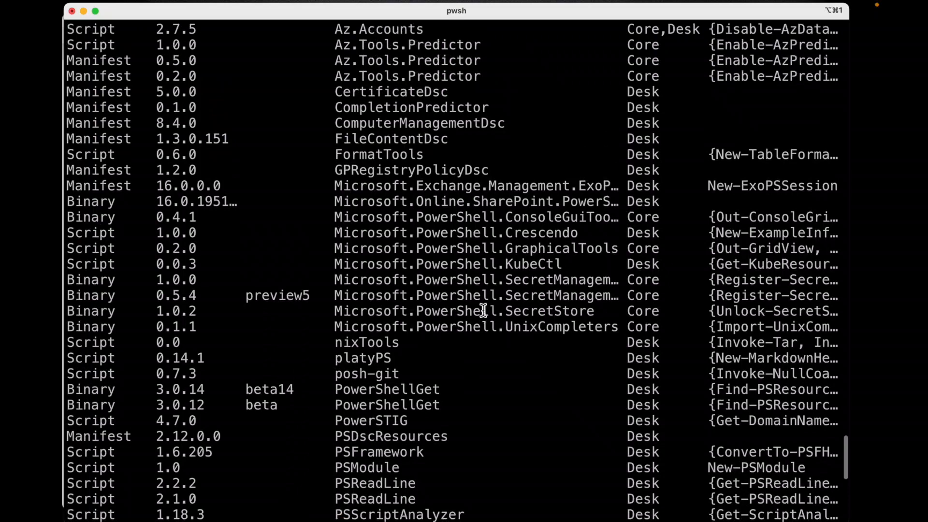
mouse_move(597, 247)
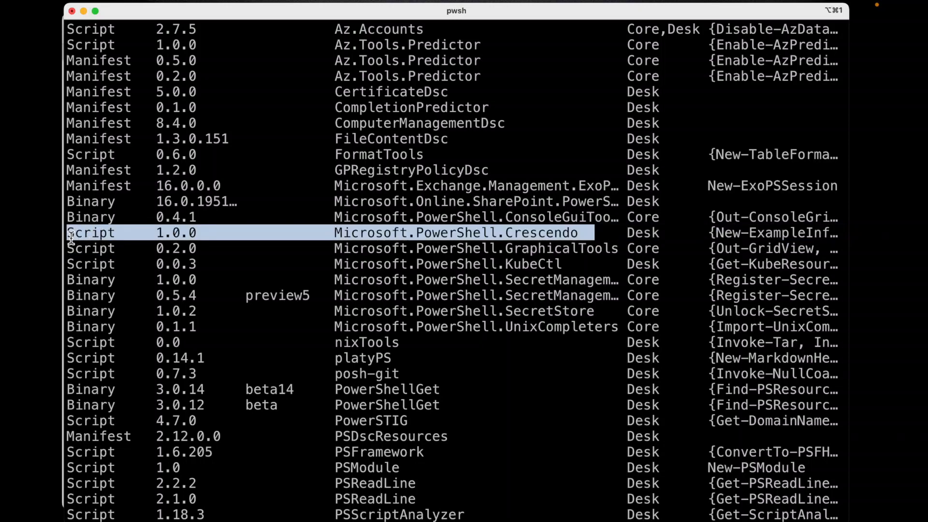
scroll("down", 3)
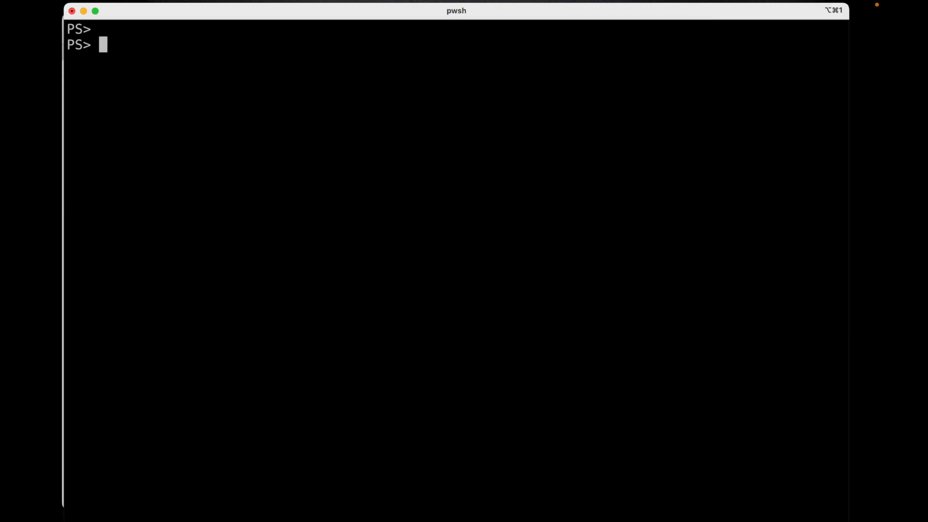
- Compose Get-Command -module microsoft.powershell.crescendo at the prompt, accepting the predicted completion, without running it
type("Get-module -ListAvailable")
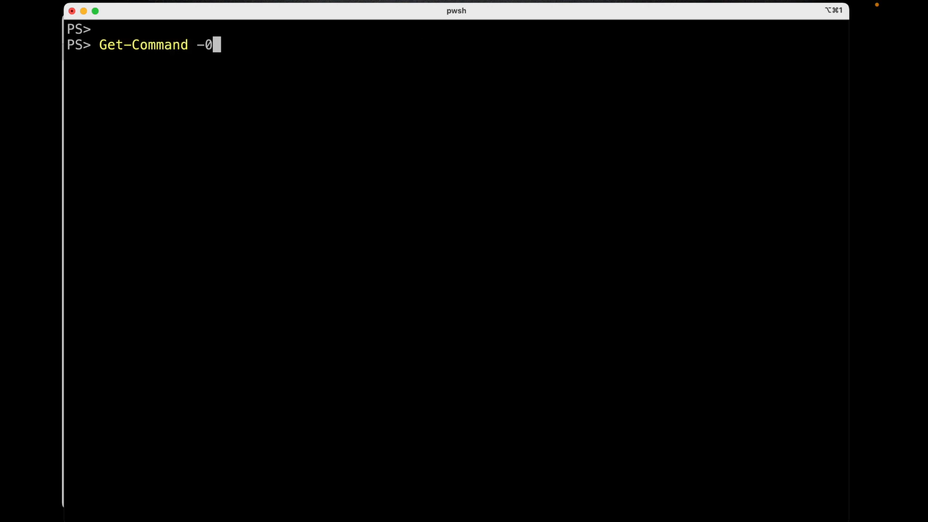
type("odule microsoft.powershell.crescendo")
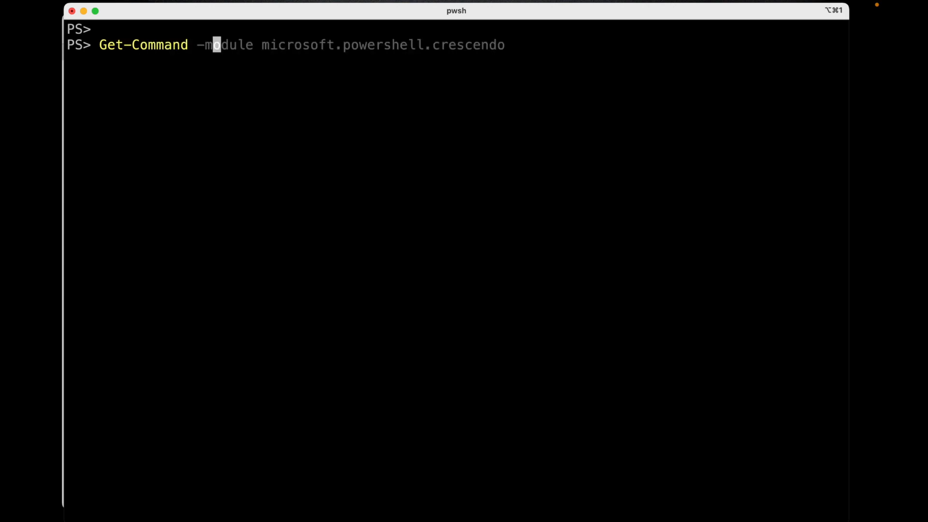
key("End")
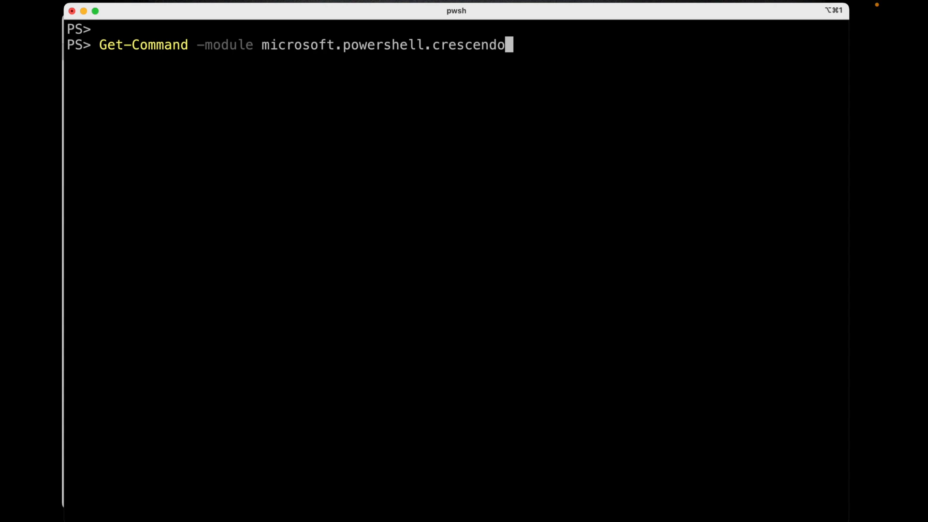